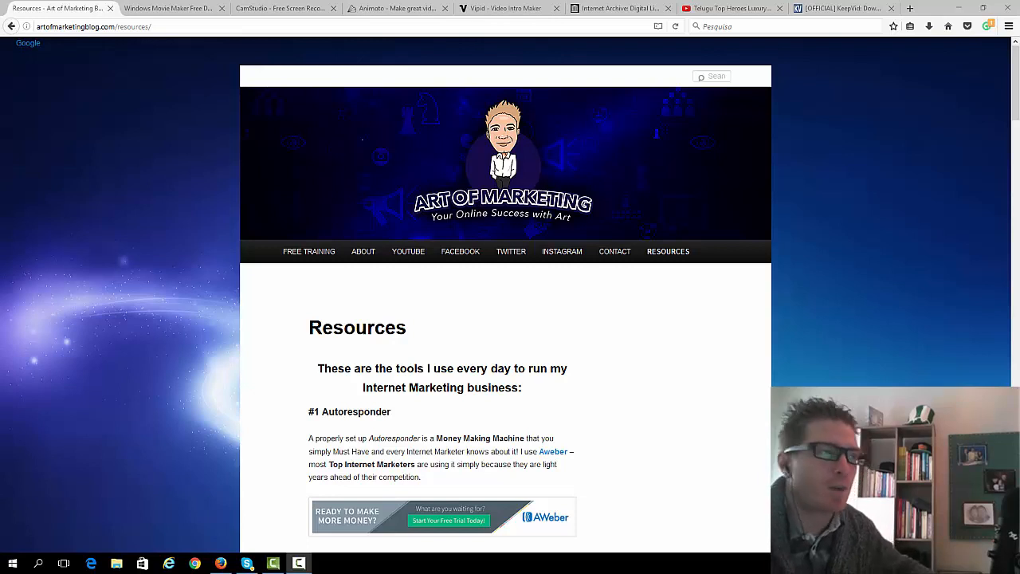
{"action": "mouse_move", "coordinate": [571, 327]}
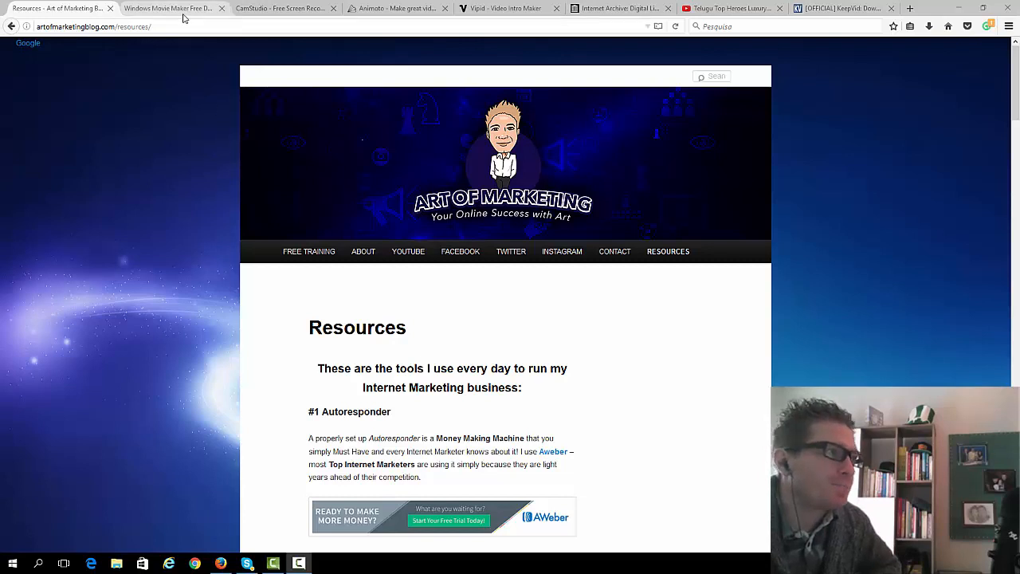
- Switch to the Windows Movie Maker 2016 free download tab
{"action": "left_click", "coordinate": [162, 8]}
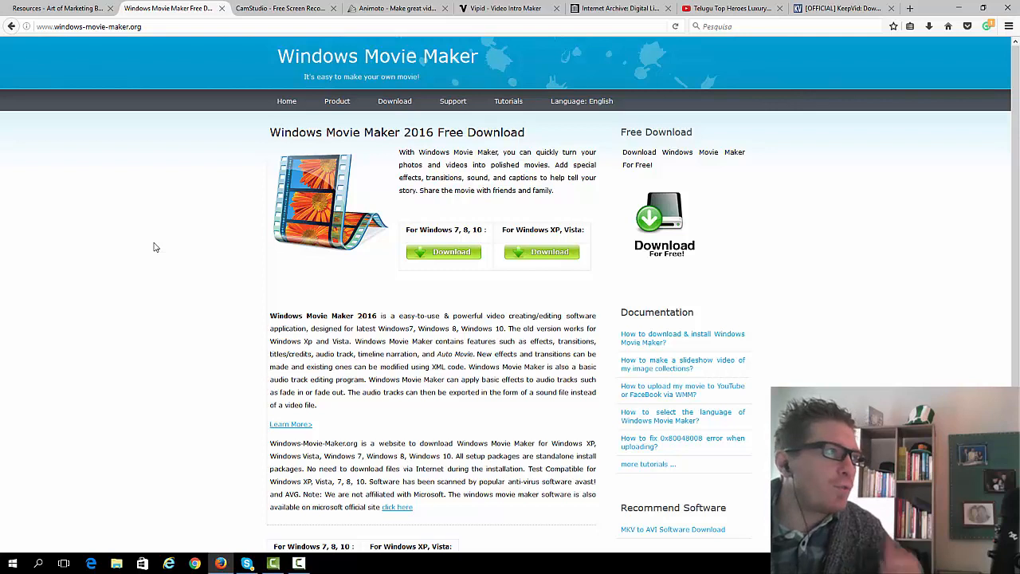
{"action": "mouse_move", "coordinate": [124, 243]}
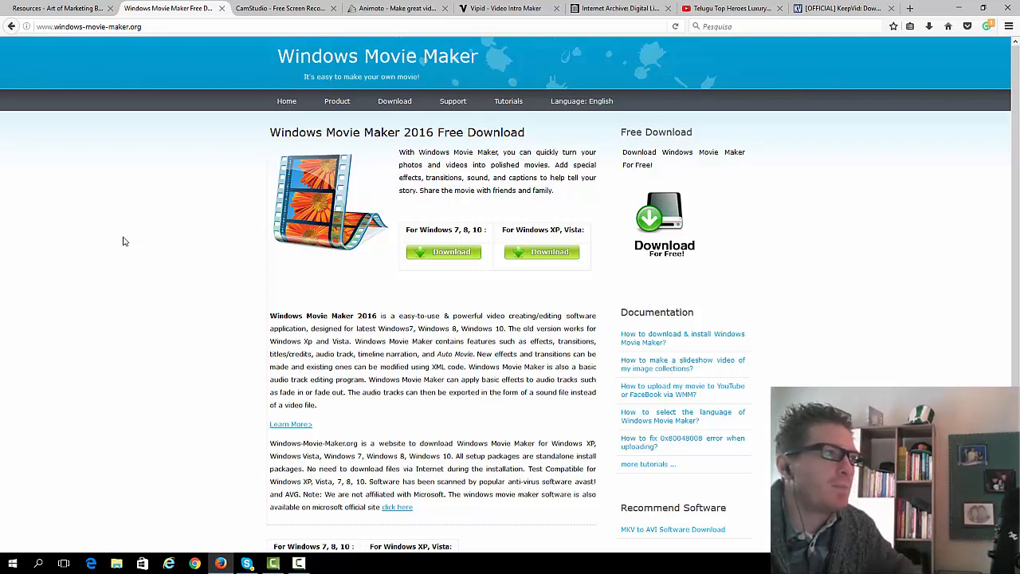
{"action": "mouse_move", "coordinate": [153, 208]}
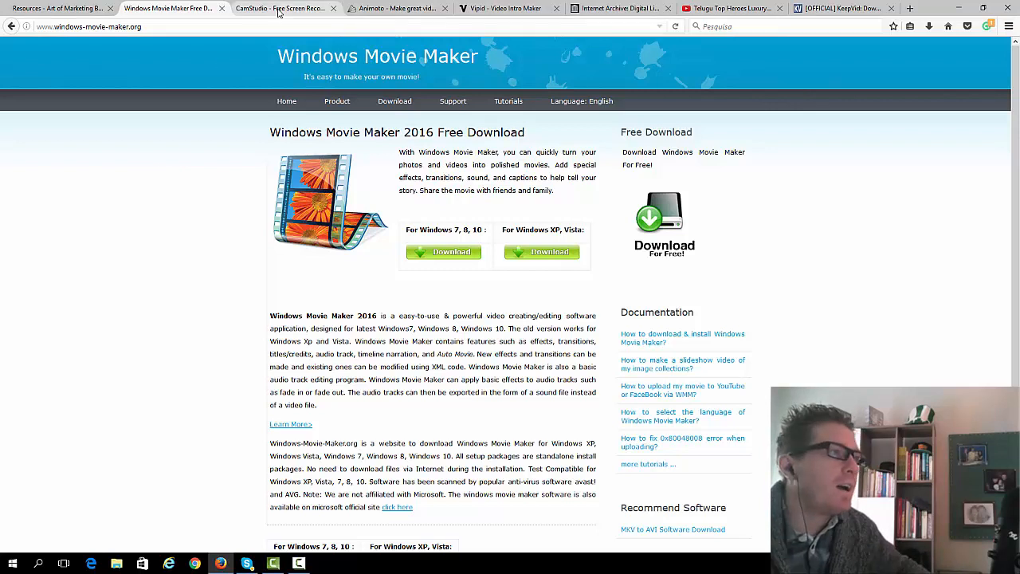
- Visit the CamStudio, Animoto and Vipid video tool tabs in turn
{"action": "left_click", "coordinate": [279, 8]}
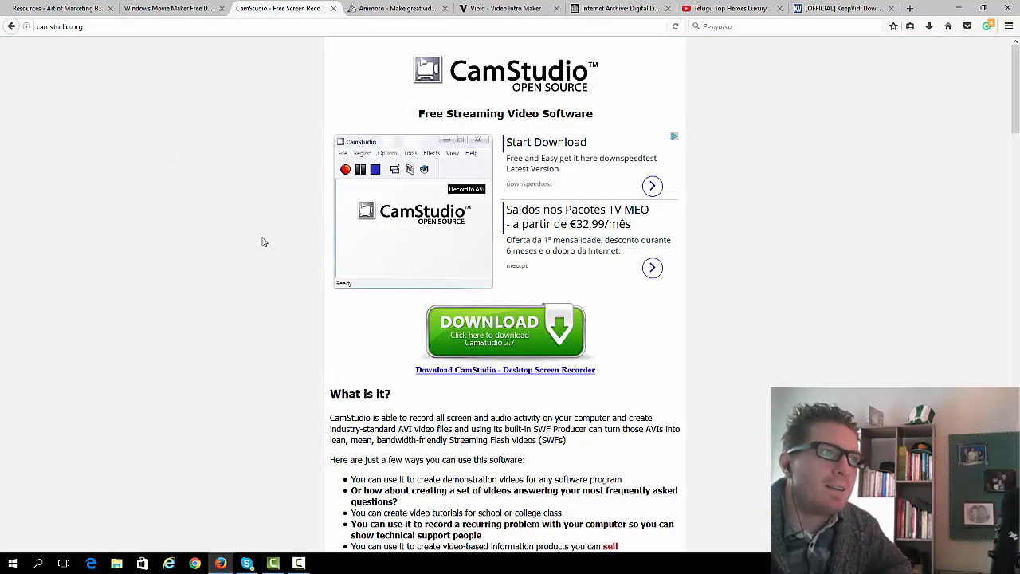
{"action": "mouse_move", "coordinate": [202, 249]}
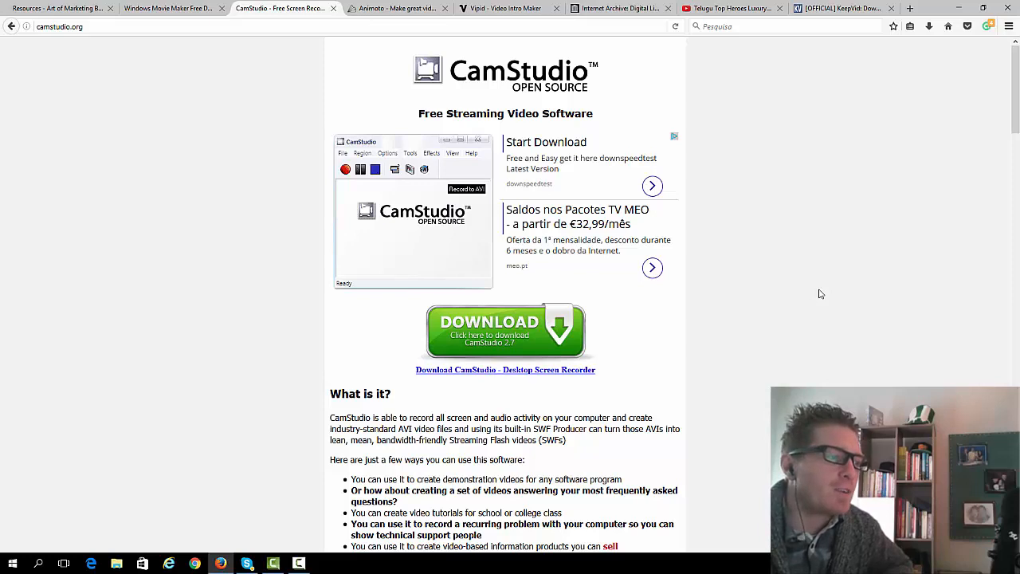
{"action": "mouse_move", "coordinate": [287, 548]}
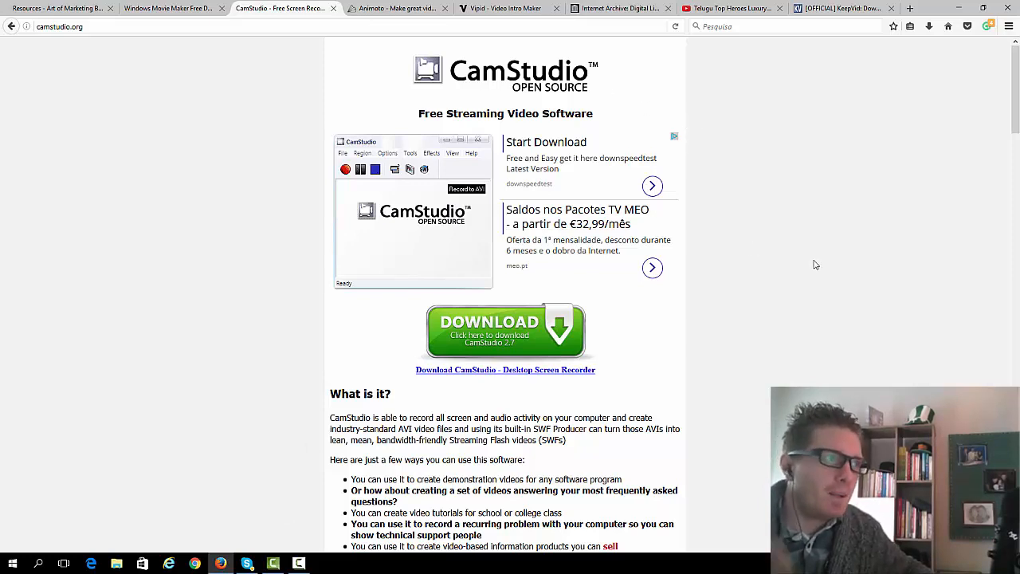
{"action": "mouse_move", "coordinate": [836, 319]}
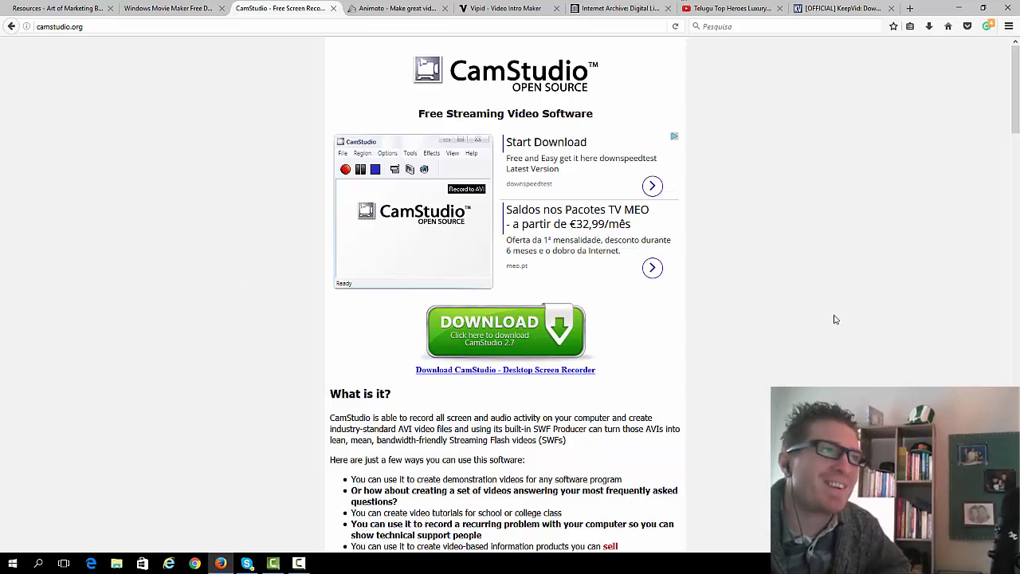
{"action": "mouse_move", "coordinate": [882, 287]}
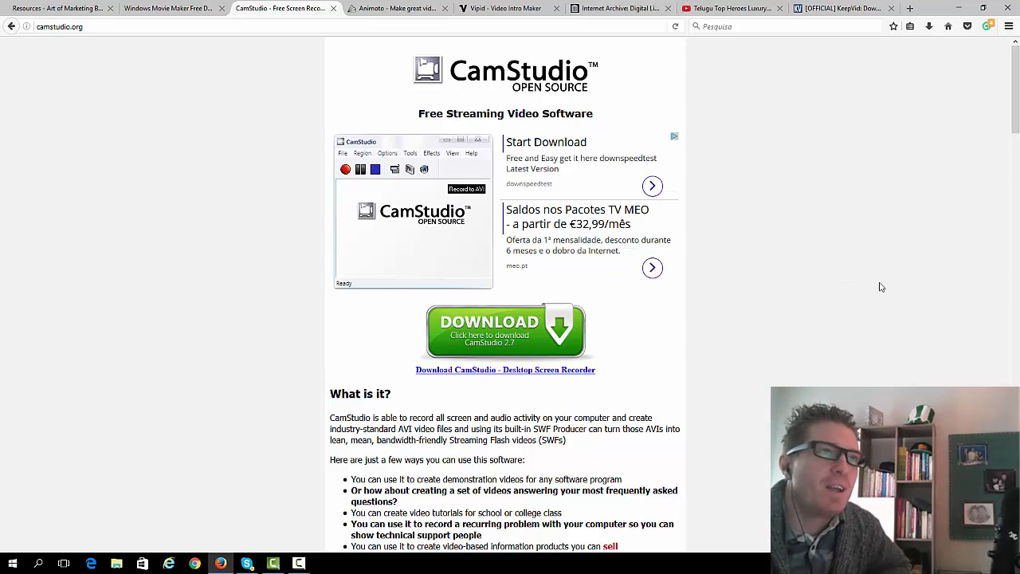
{"action": "mouse_move", "coordinate": [910, 278]}
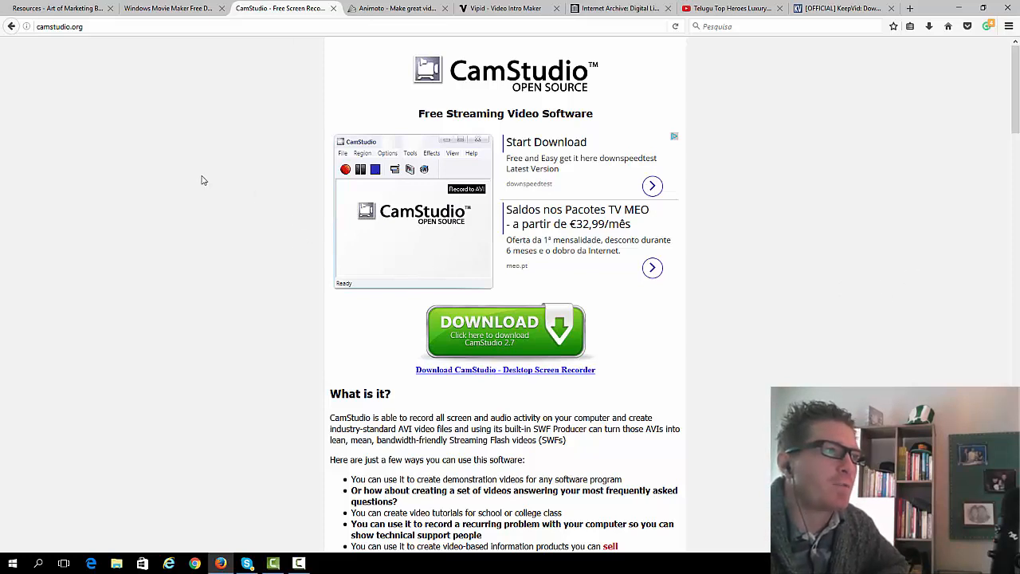
{"action": "mouse_move", "coordinate": [325, 104]}
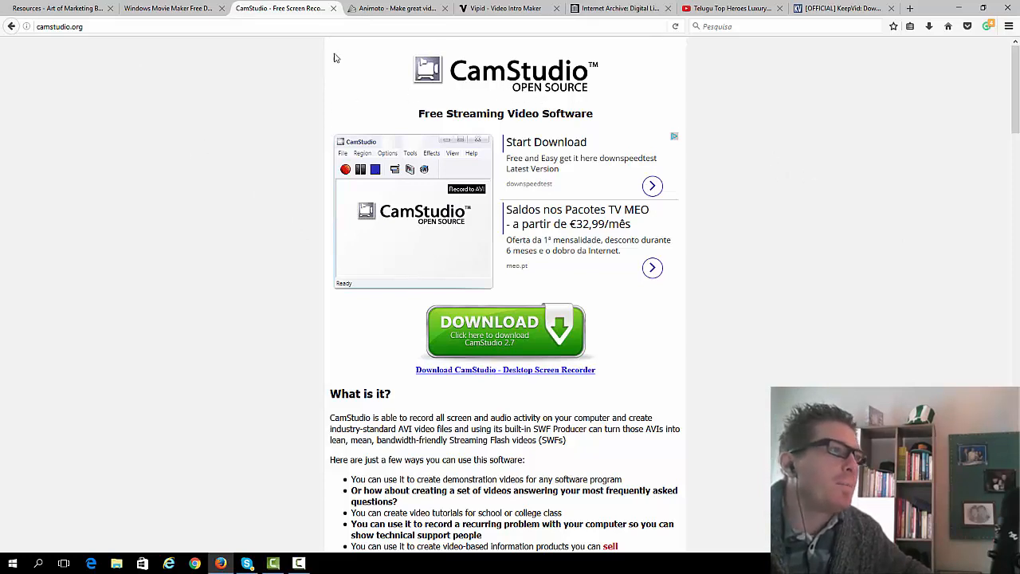
{"action": "left_click", "coordinate": [391, 8]}
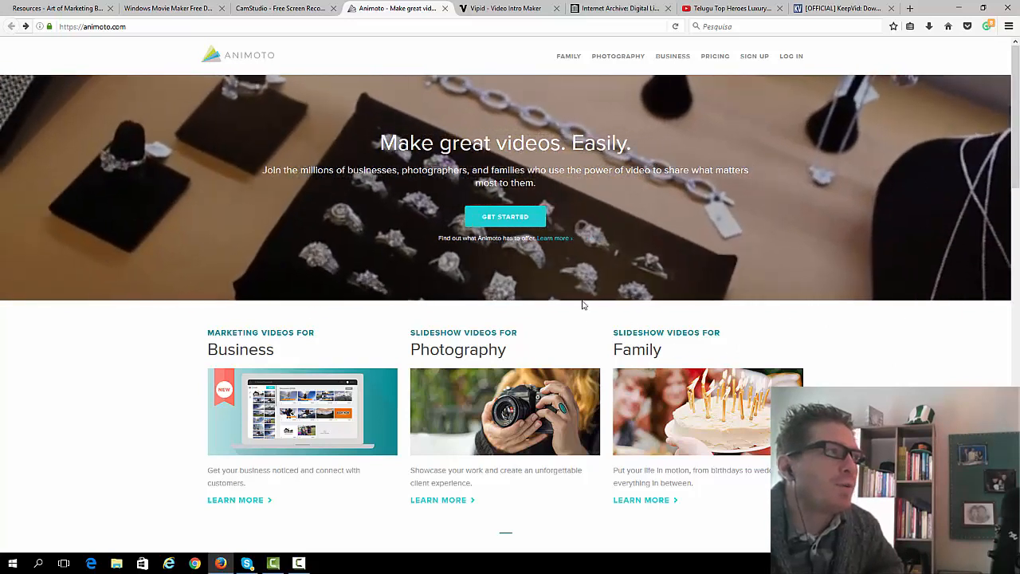
{"action": "left_click", "coordinate": [507, 8]}
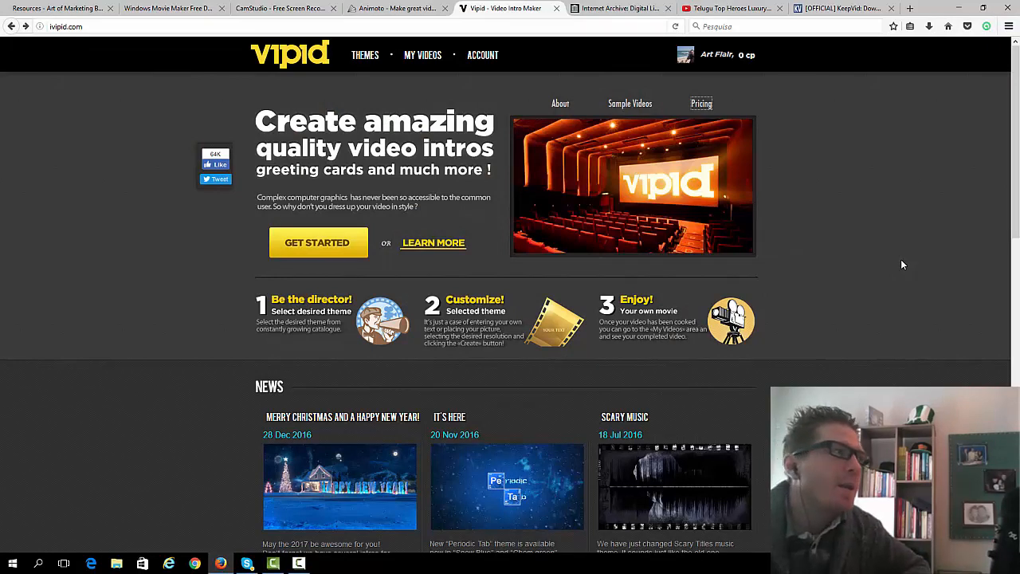
{"action": "mouse_move", "coordinate": [900, 248]}
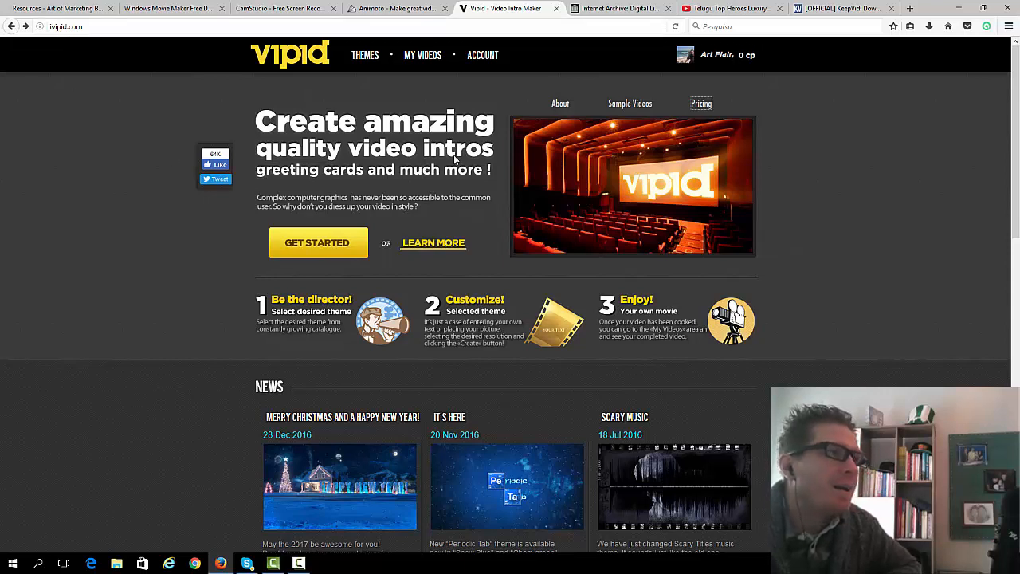
{"action": "mouse_move", "coordinate": [365, 54]}
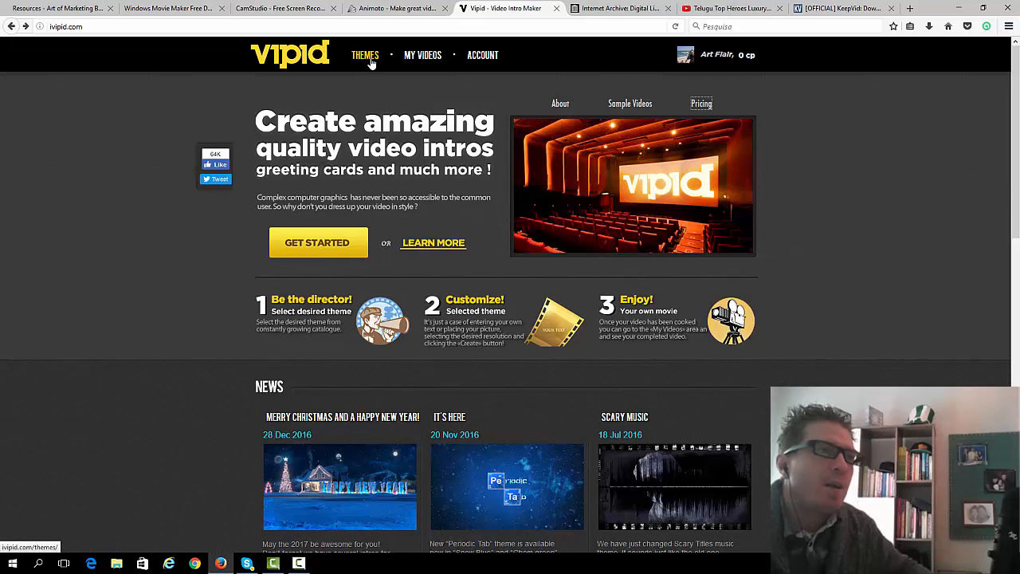
{"action": "mouse_move", "coordinate": [188, 156]}
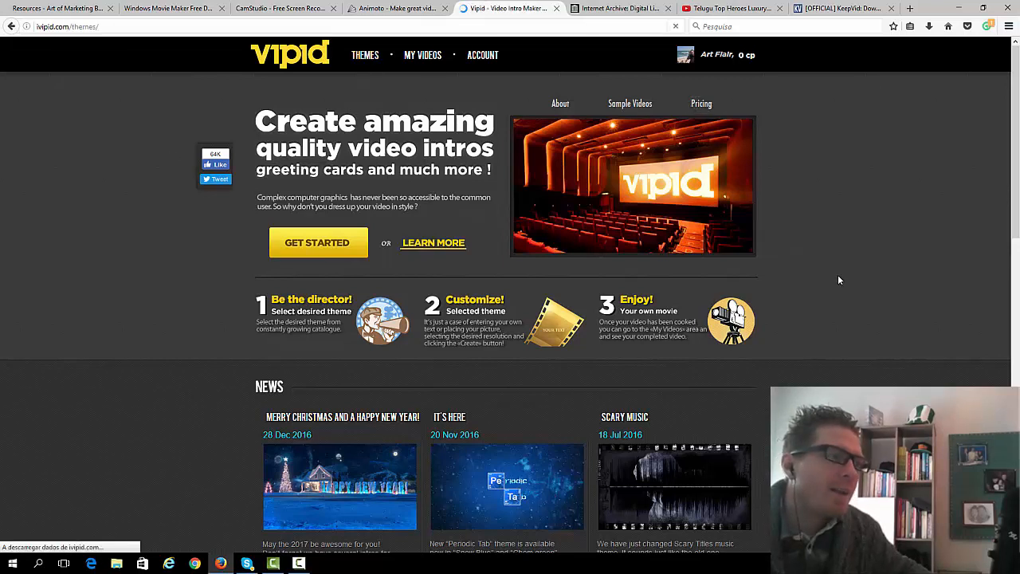
- Go to Vipid's THEMES gallery of intro video templates
{"action": "left_click", "coordinate": [363, 55]}
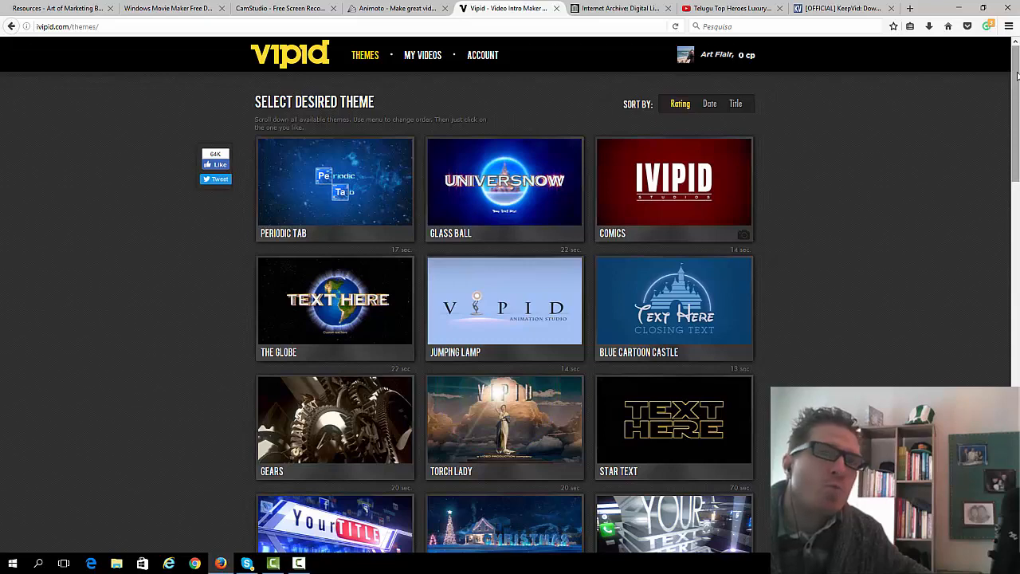
- Browse Vipid's intro themes such as Periodic Tab, Glass Ball and Comics, then move to the Internet Archive tab
{"action": "scroll", "scroll_direction": "down", "scroll_amount": 3}
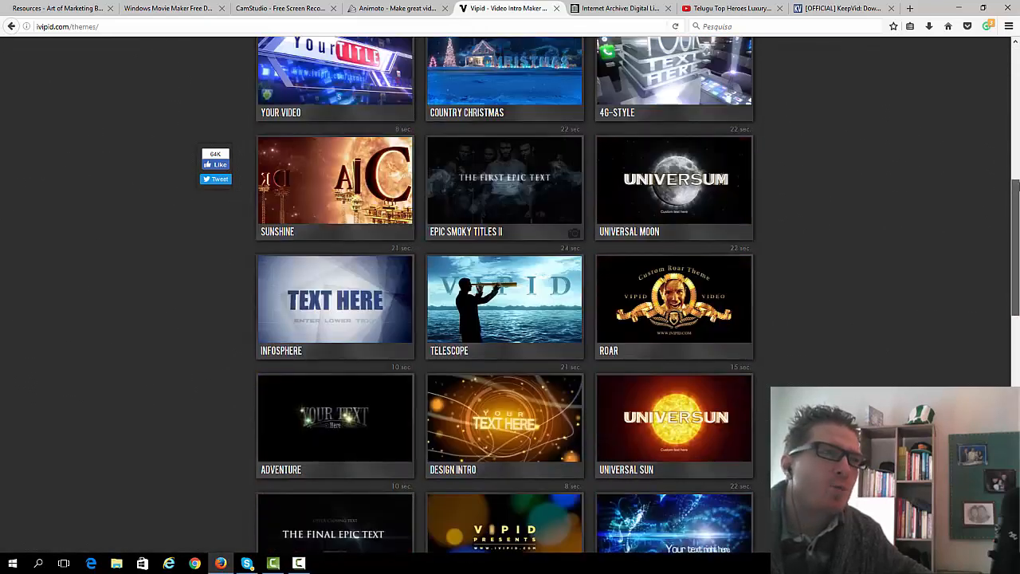
{"action": "scroll", "scroll_direction": "up", "scroll_amount": 3}
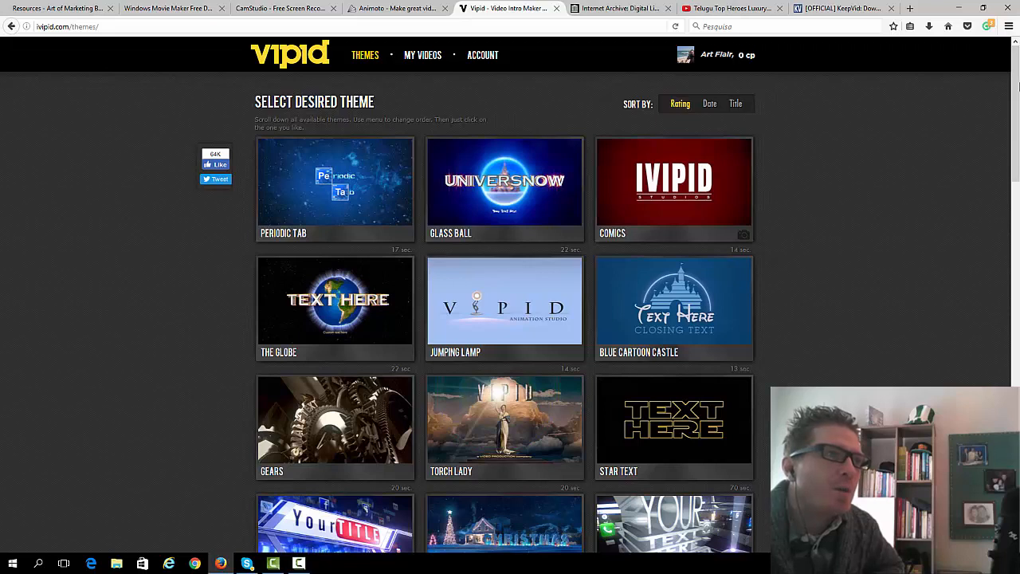
{"action": "mouse_move", "coordinate": [860, 177]}
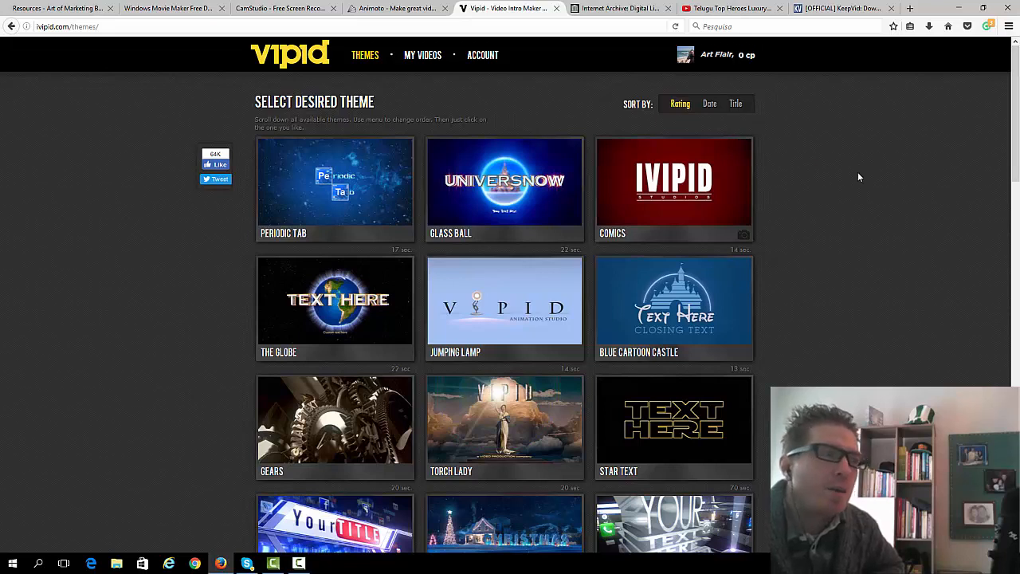
{"action": "mouse_move", "coordinate": [1001, 74]}
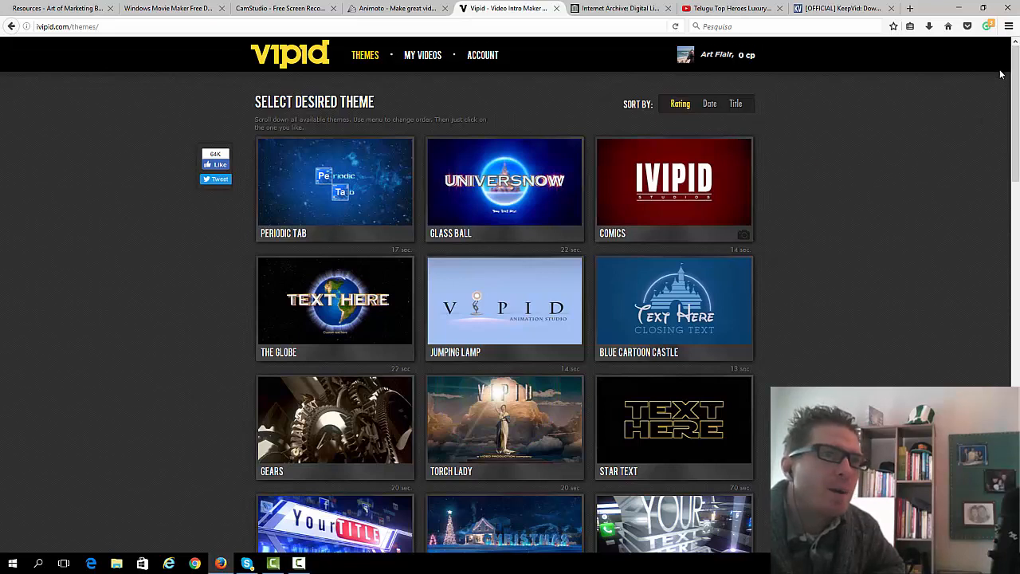
{"action": "scroll", "scroll_direction": "down", "scroll_amount": 3}
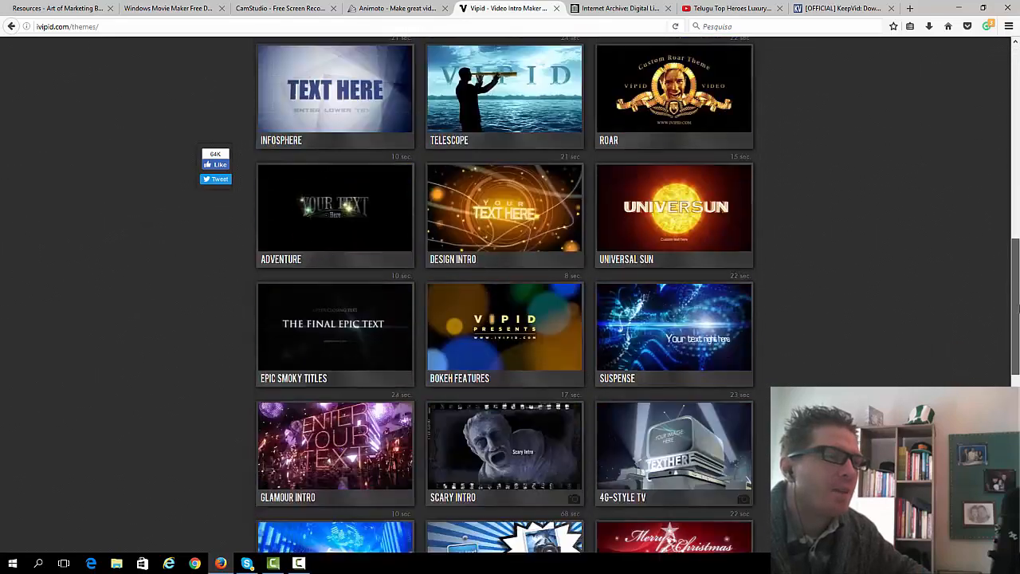
{"action": "scroll", "scroll_direction": "down", "scroll_amount": 3}
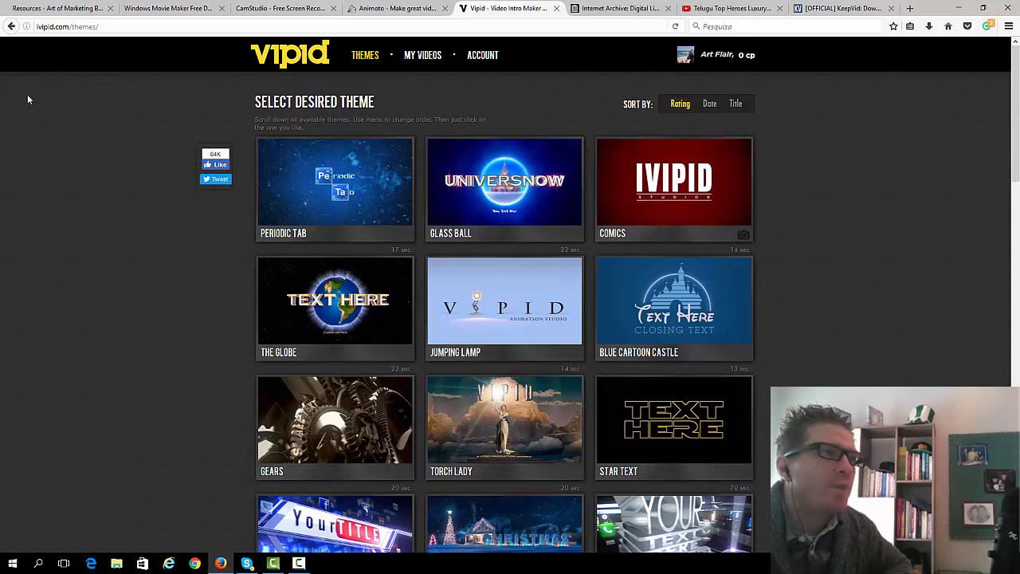
{"action": "mouse_move", "coordinate": [549, 29]}
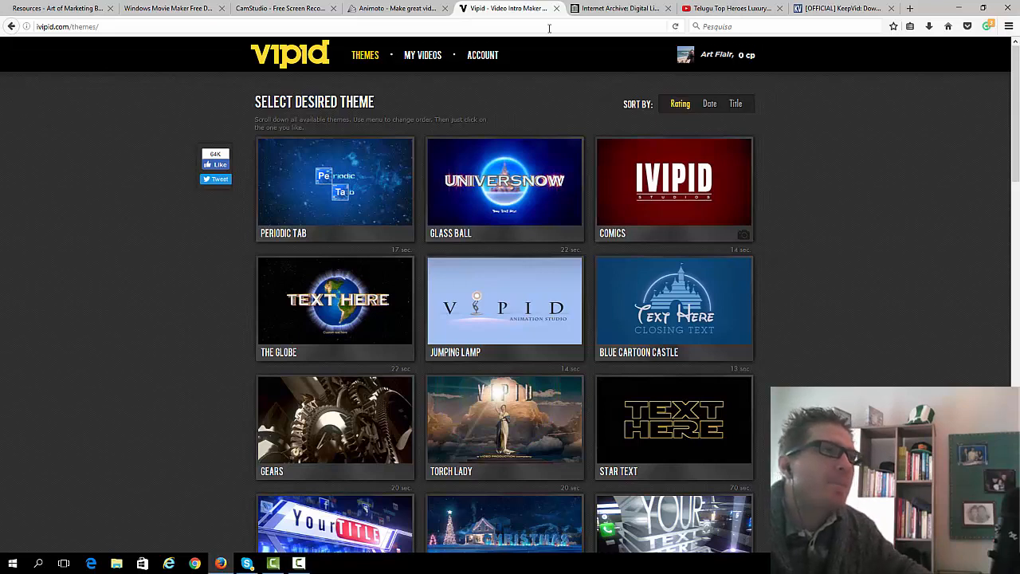
{"action": "mouse_move", "coordinate": [622, 8]}
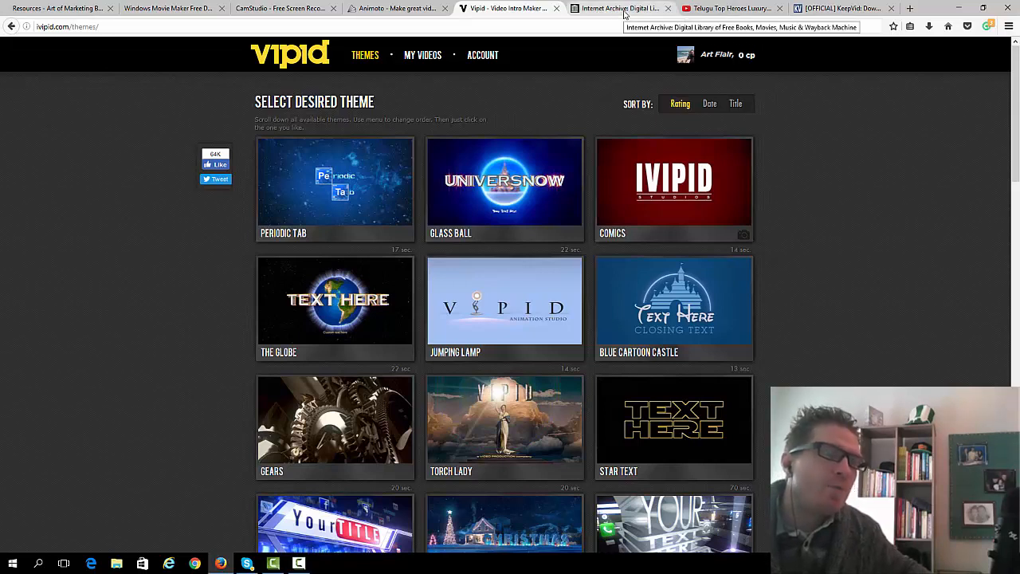
{"action": "left_click", "coordinate": [619, 8]}
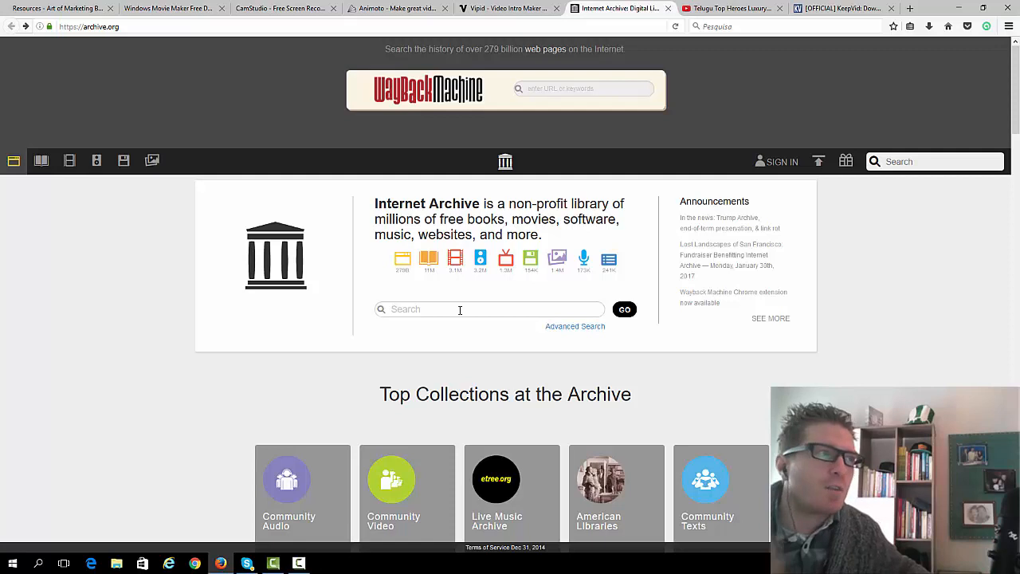
{"action": "mouse_move", "coordinate": [471, 279]}
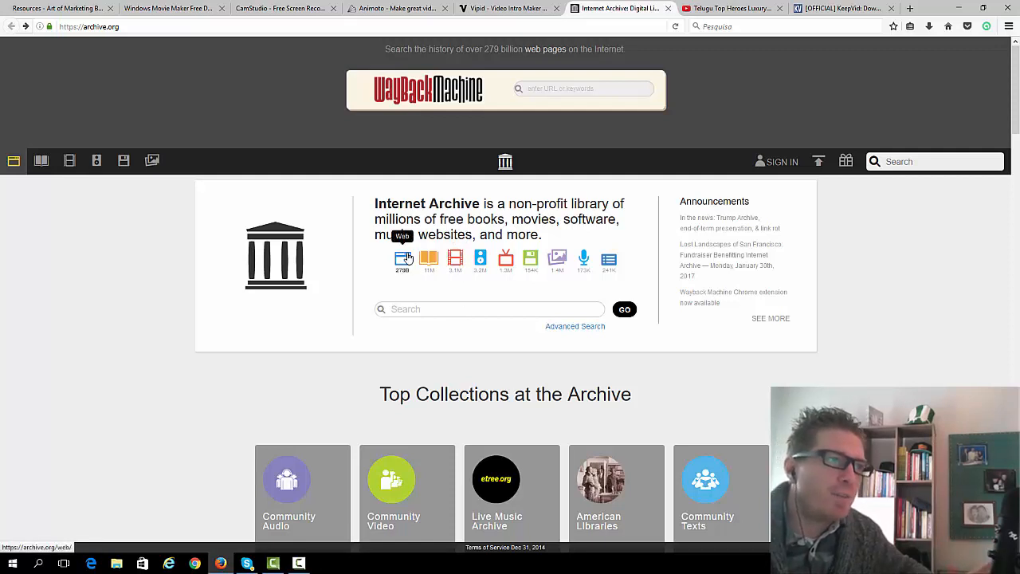
{"action": "mouse_move", "coordinate": [455, 258]}
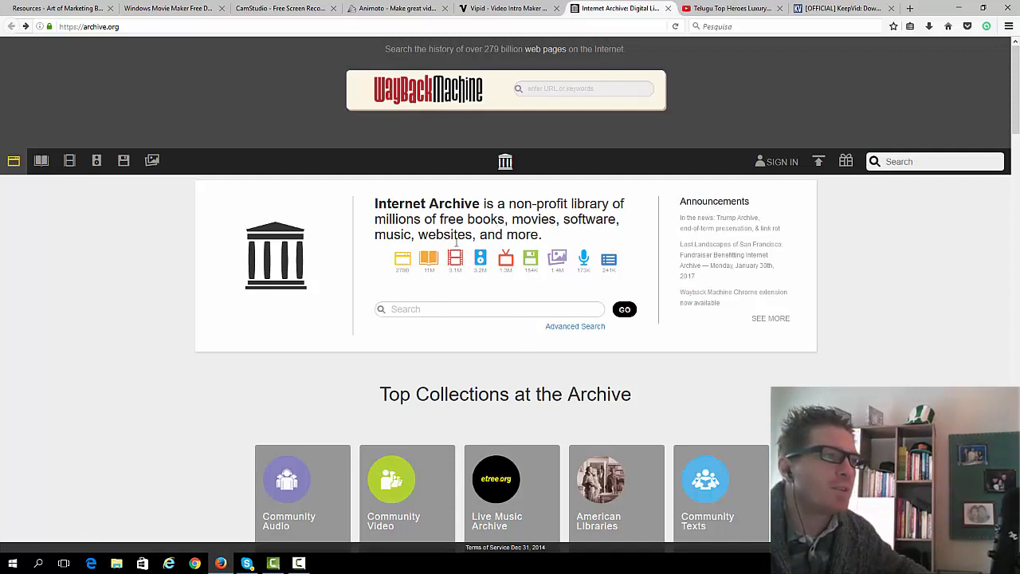
{"action": "mouse_move", "coordinate": [864, 291]}
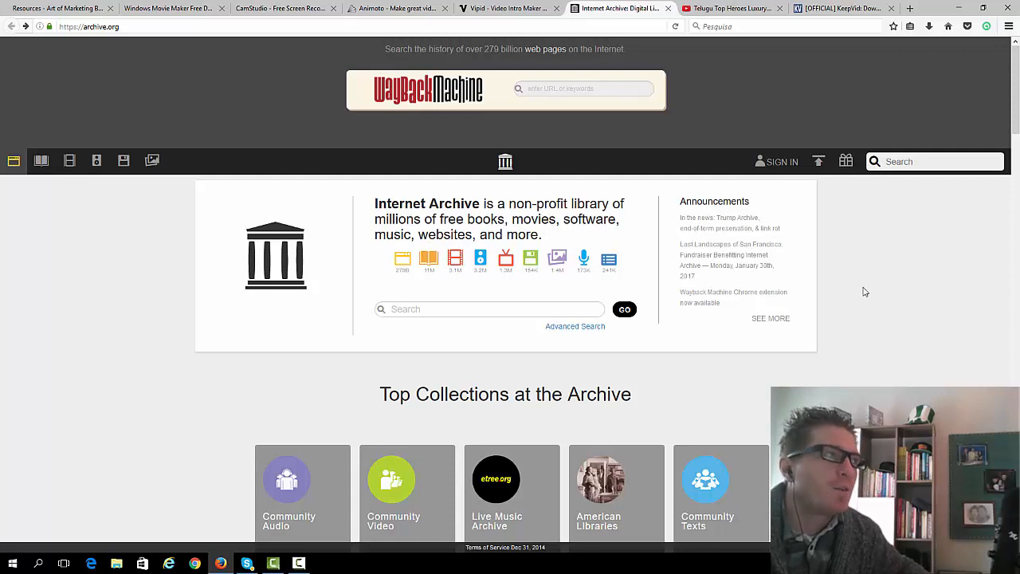
{"action": "mouse_move", "coordinate": [274, 338]}
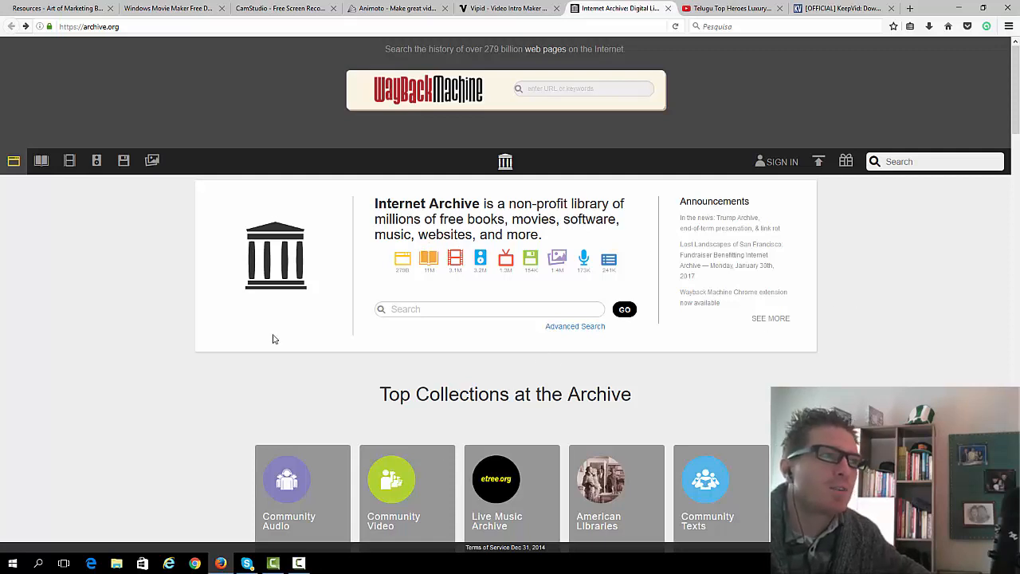
{"action": "mouse_move", "coordinate": [92, 314]}
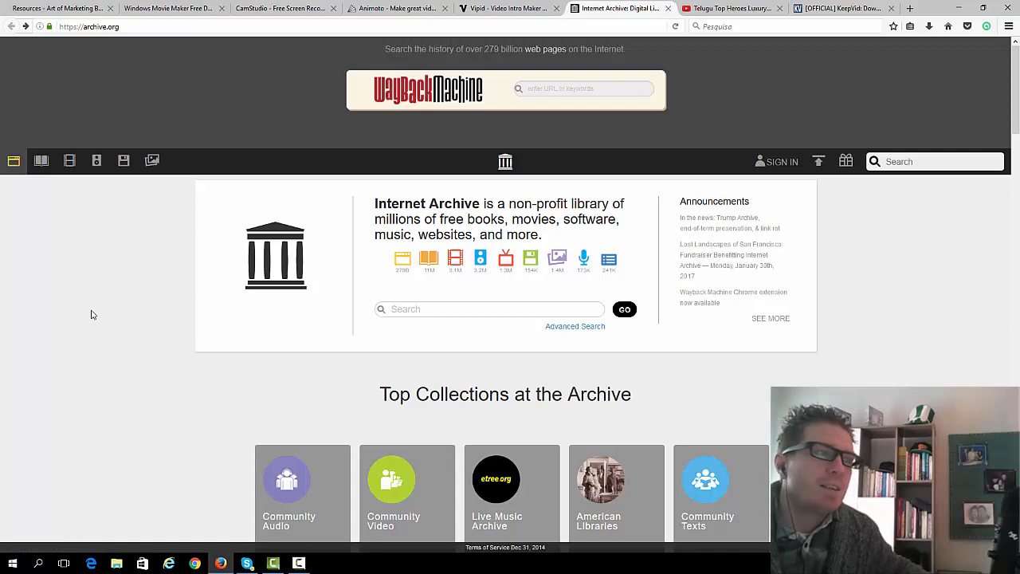
{"action": "mouse_move", "coordinate": [123, 314]}
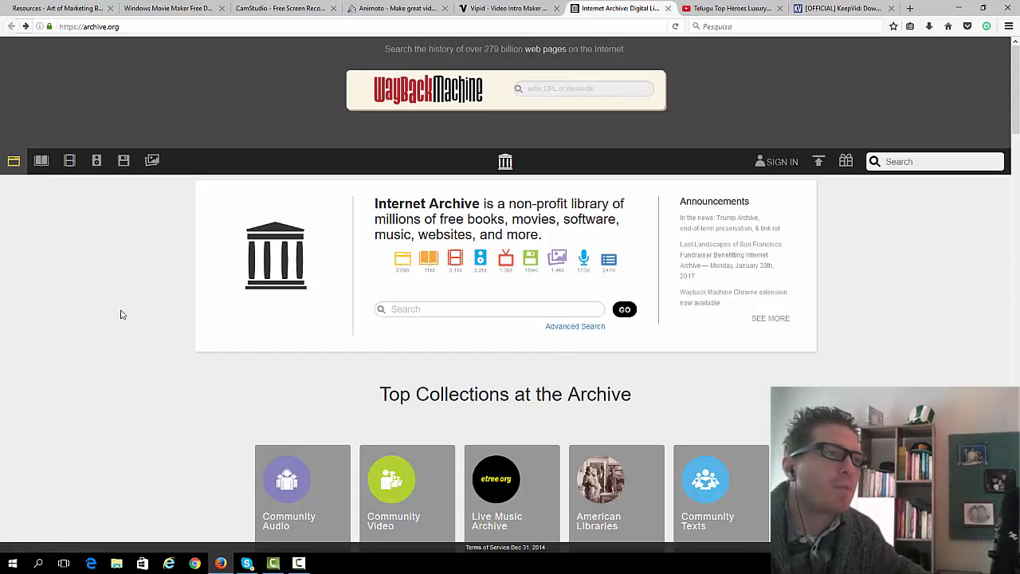
{"action": "mouse_move", "coordinate": [947, 325]}
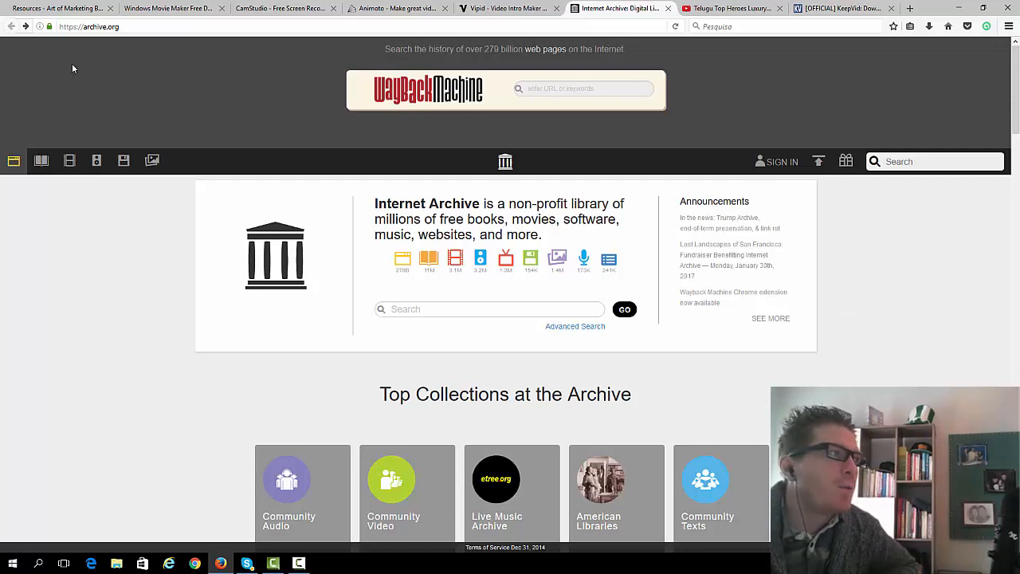
{"action": "mouse_move", "coordinate": [899, 232]}
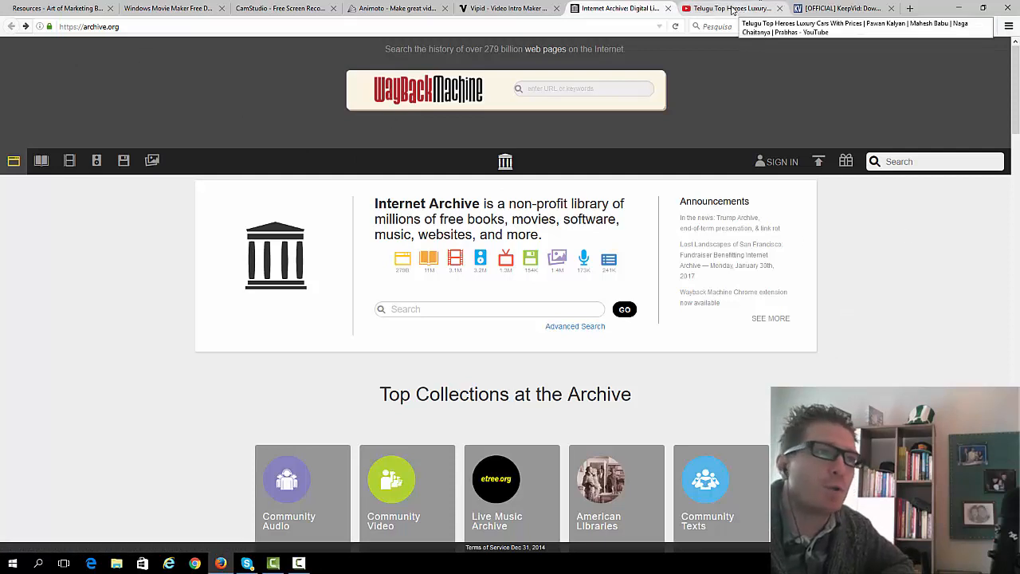
- Switch from the Internet Archive page to the YouTube cars video tab
{"action": "left_click", "coordinate": [725, 8]}
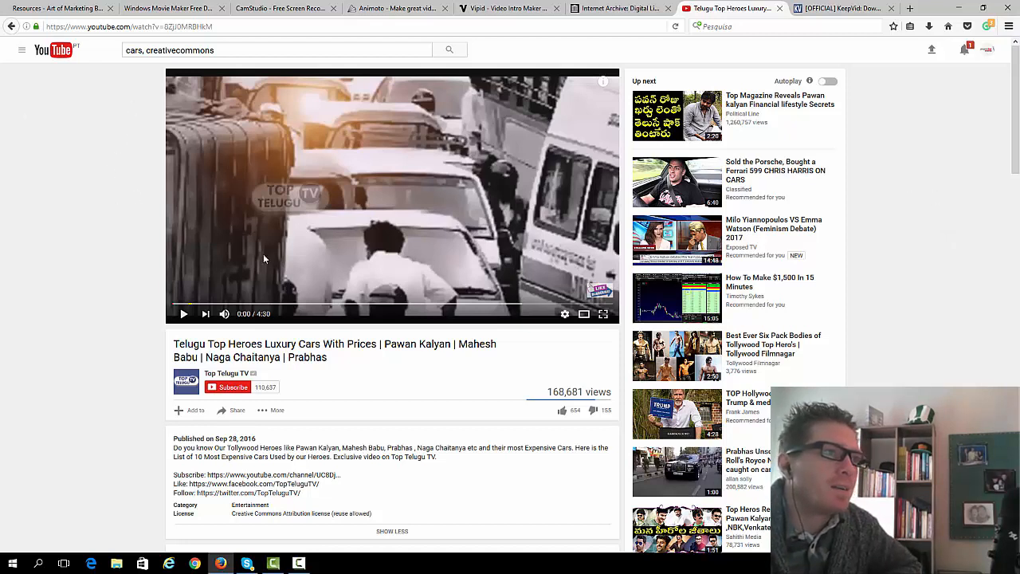
{"action": "mouse_move", "coordinate": [124, 118]}
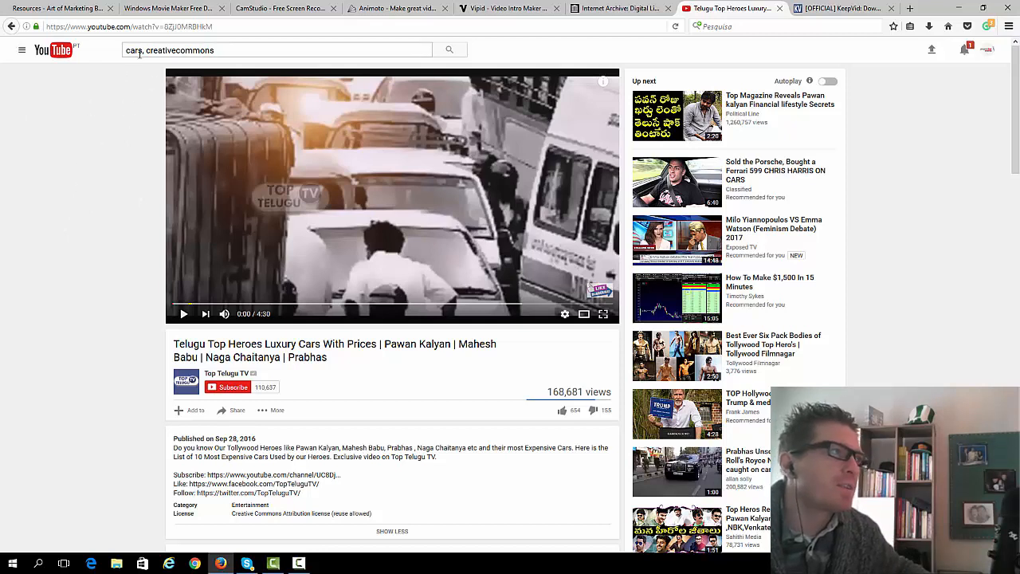
- Rerun the 'cars, creativecommons' search and review the Creative Commons filtered results
{"action": "double_click", "coordinate": [133, 49]}
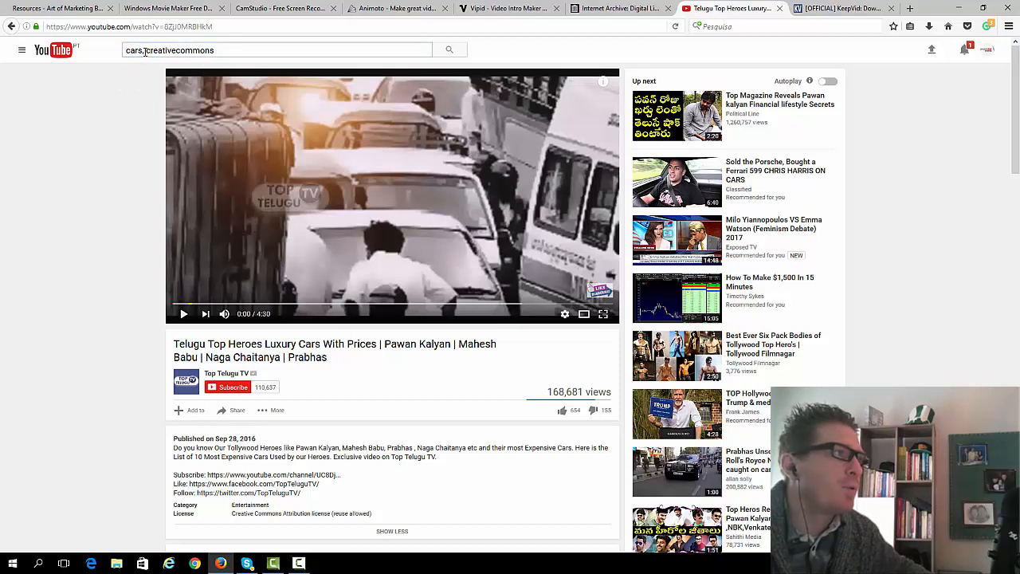
{"action": "double_click", "coordinate": [131, 50]}
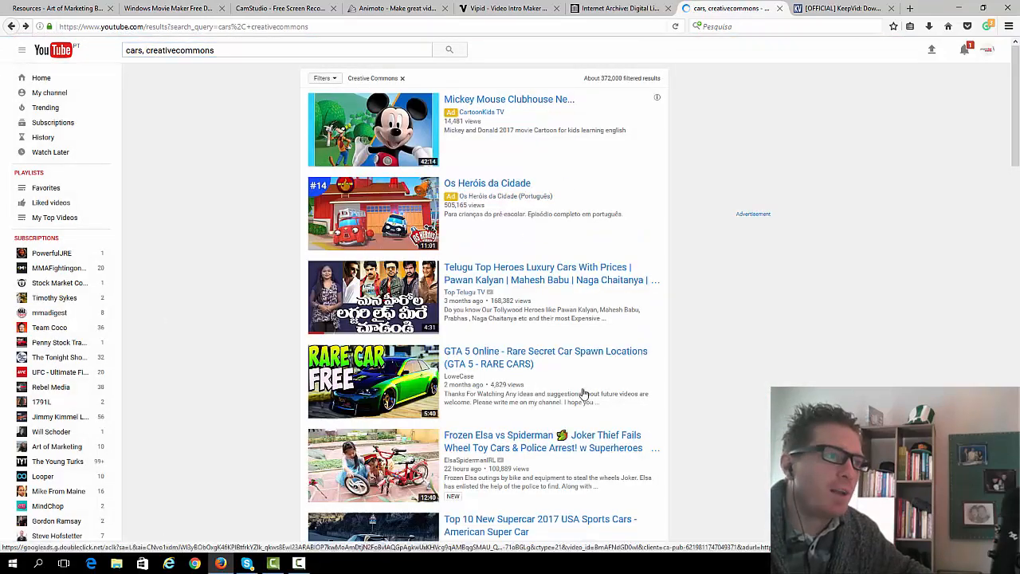
{"action": "scroll", "scroll_direction": "down", "scroll_amount": 3}
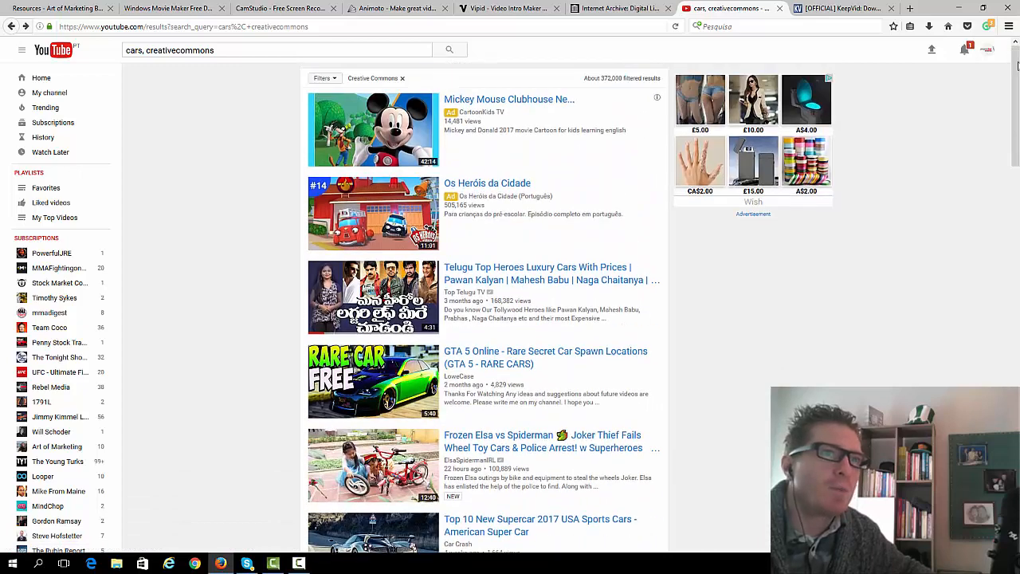
{"action": "mouse_move", "coordinate": [645, 345]}
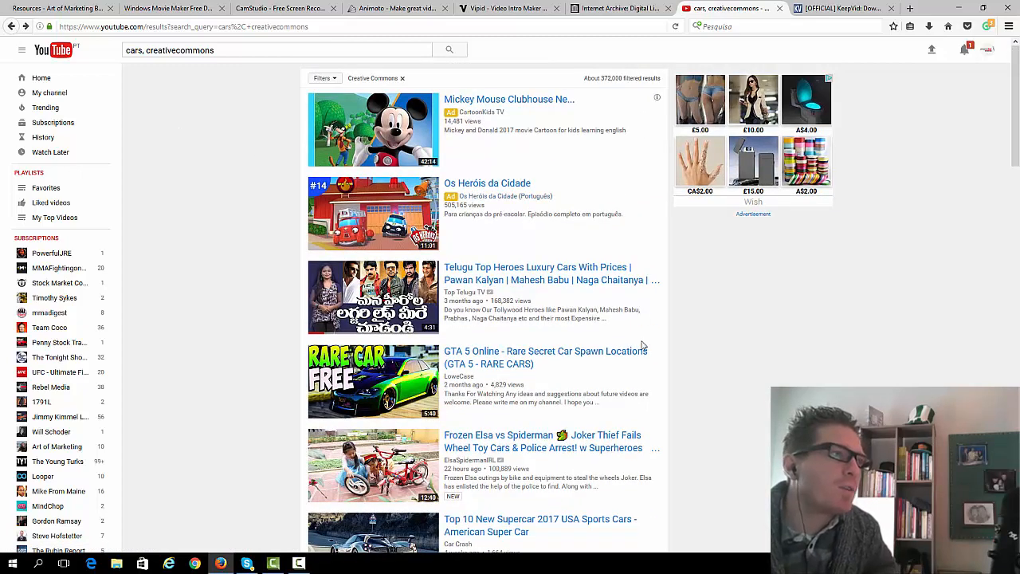
- View the GTA 5 Rare Secret Car Spawn Locations video's description showing its Creative Commons Attribution license
{"action": "left_click", "coordinate": [545, 352]}
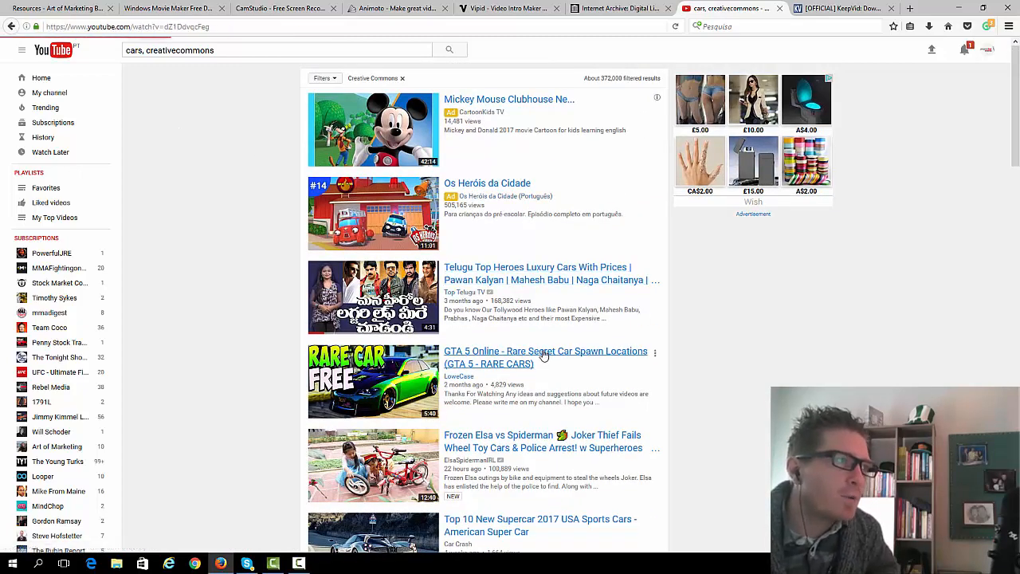
{"action": "left_click", "coordinate": [545, 357]}
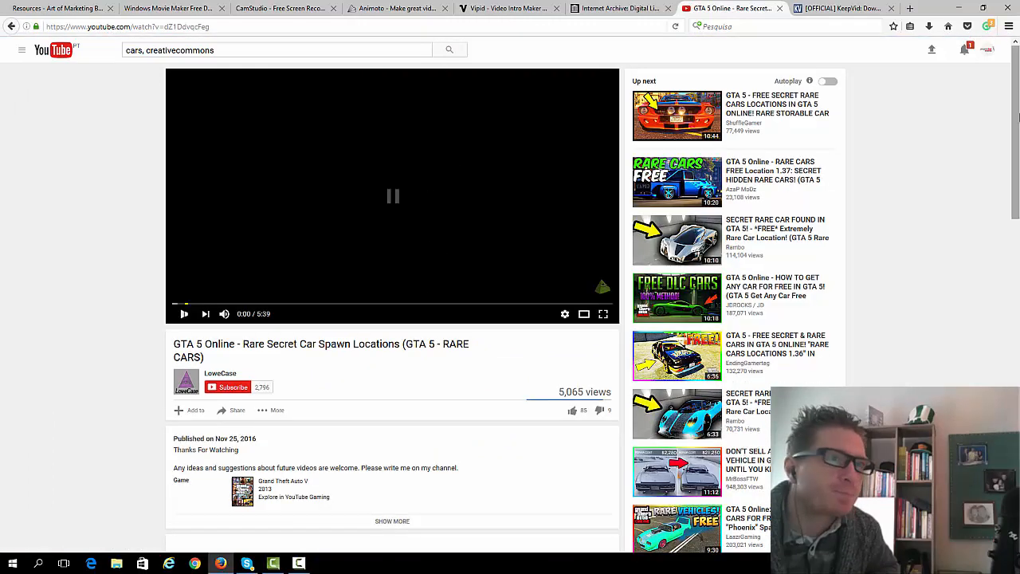
{"action": "scroll", "scroll_direction": "down", "scroll_amount": 3}
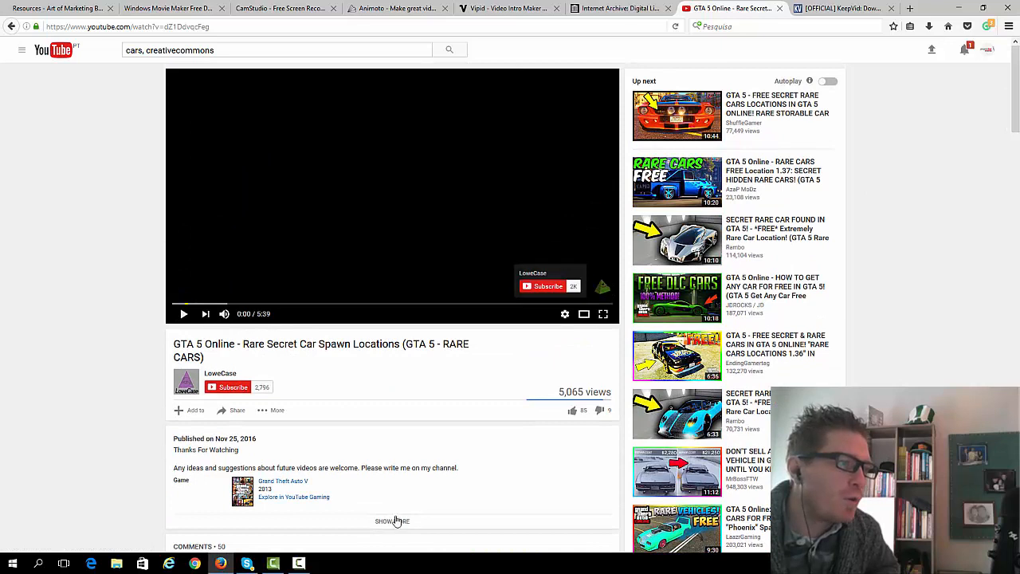
{"action": "left_click", "coordinate": [393, 520]}
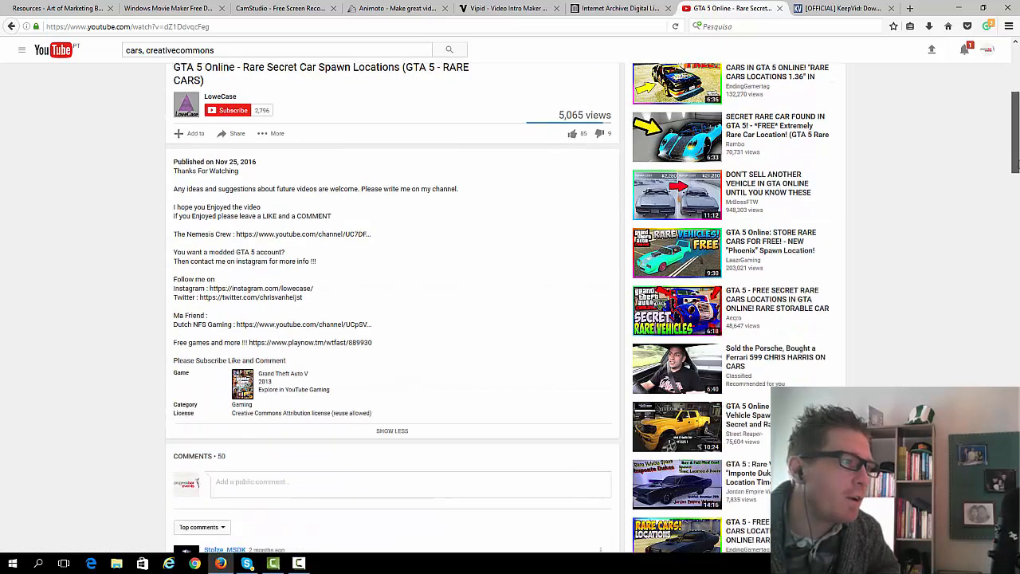
{"action": "scroll", "scroll_direction": "down", "scroll_amount": 3}
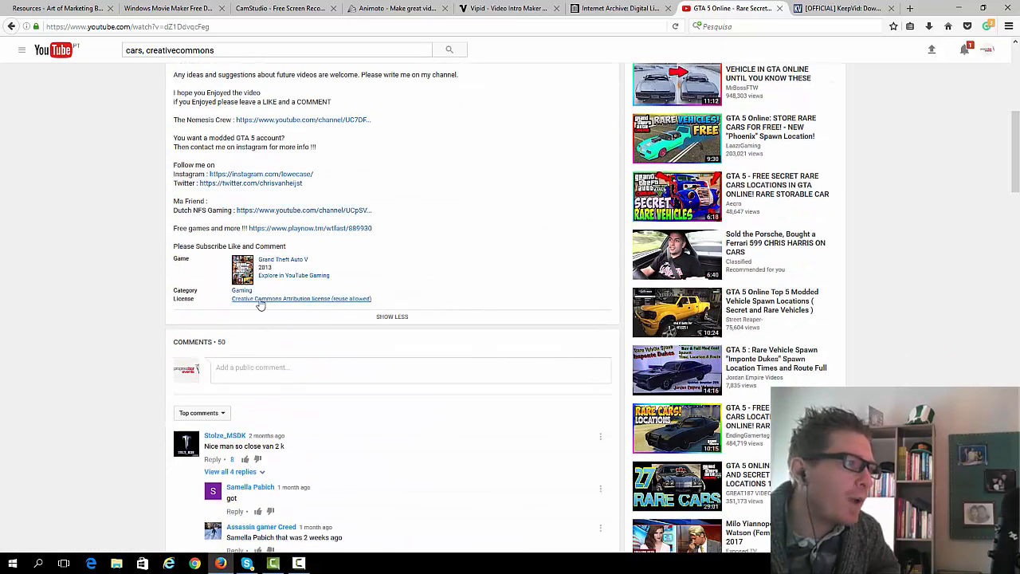
{"action": "mouse_move", "coordinate": [325, 304]}
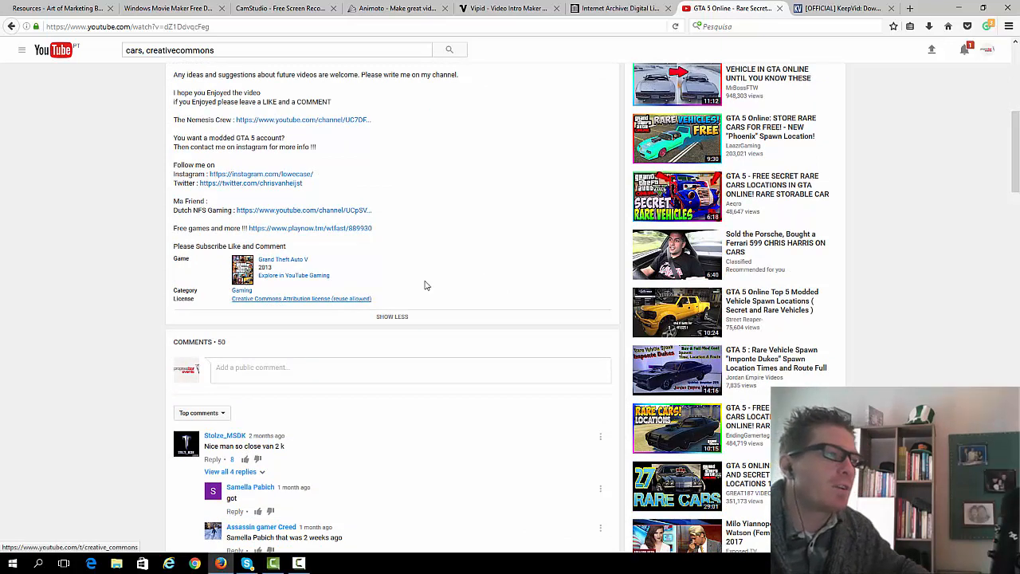
{"action": "scroll", "scroll_direction": "up", "scroll_amount": 3}
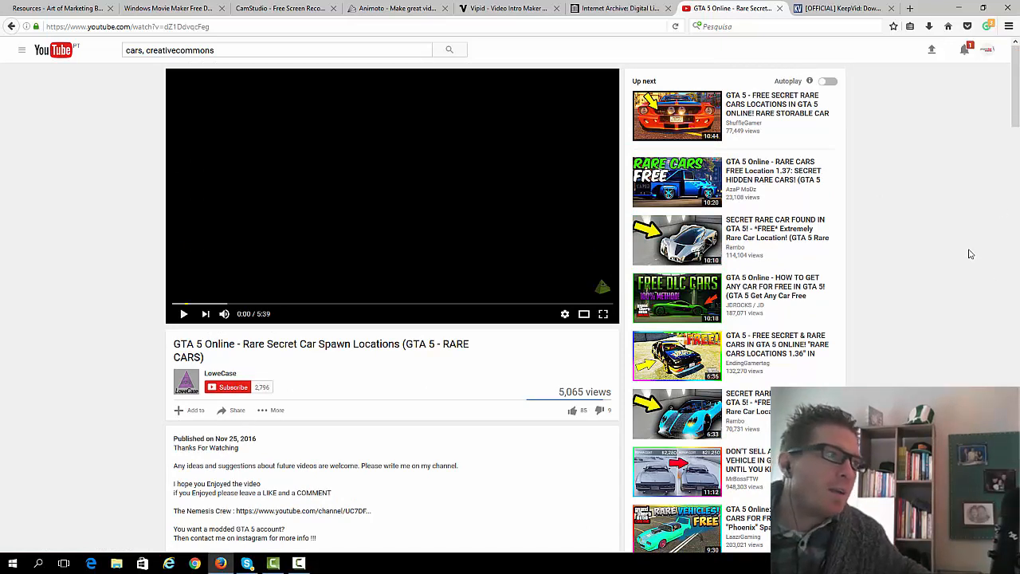
{"action": "mouse_move", "coordinate": [297, 158]}
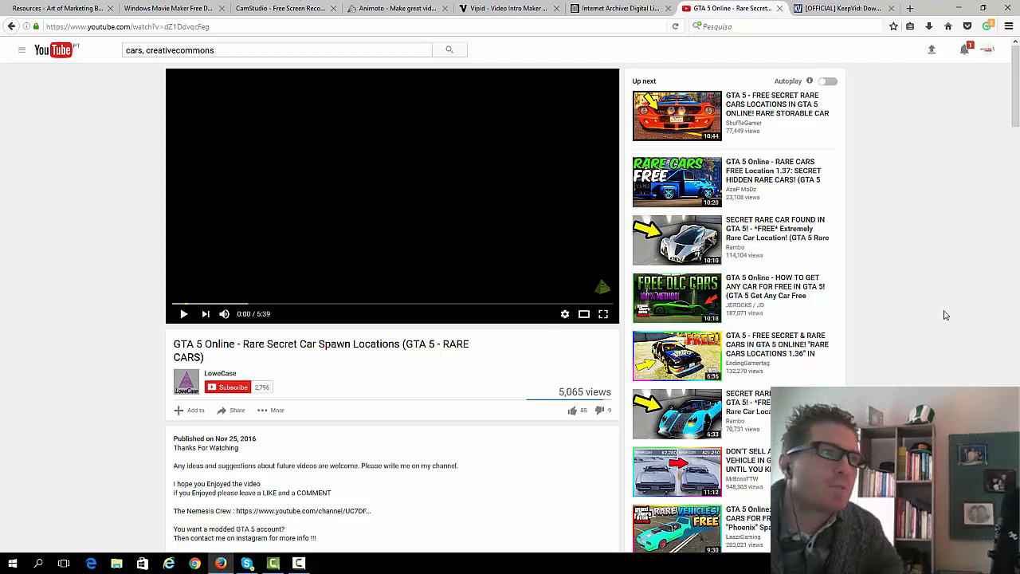
{"action": "mouse_move", "coordinate": [74, 211]}
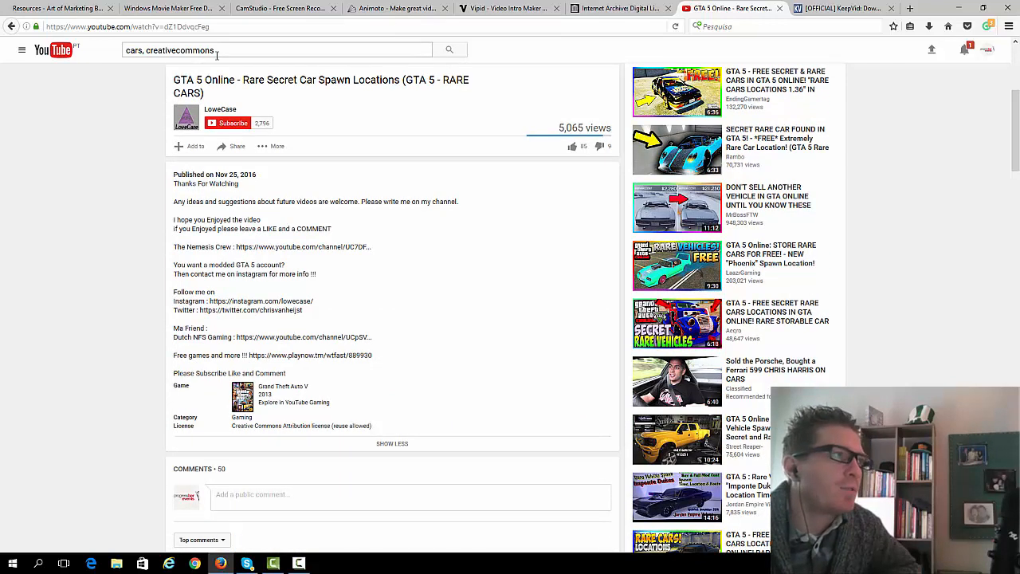
- Select the video's URL for copying and move to the KeepVid tab
{"action": "double_click", "coordinate": [178, 49]}
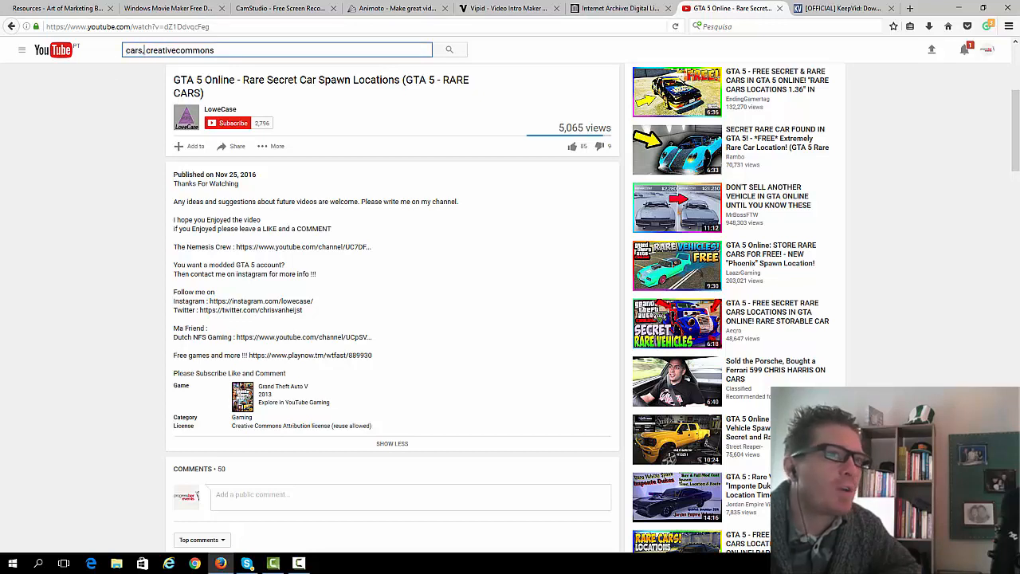
{"action": "scroll", "scroll_direction": "down", "scroll_amount": 3}
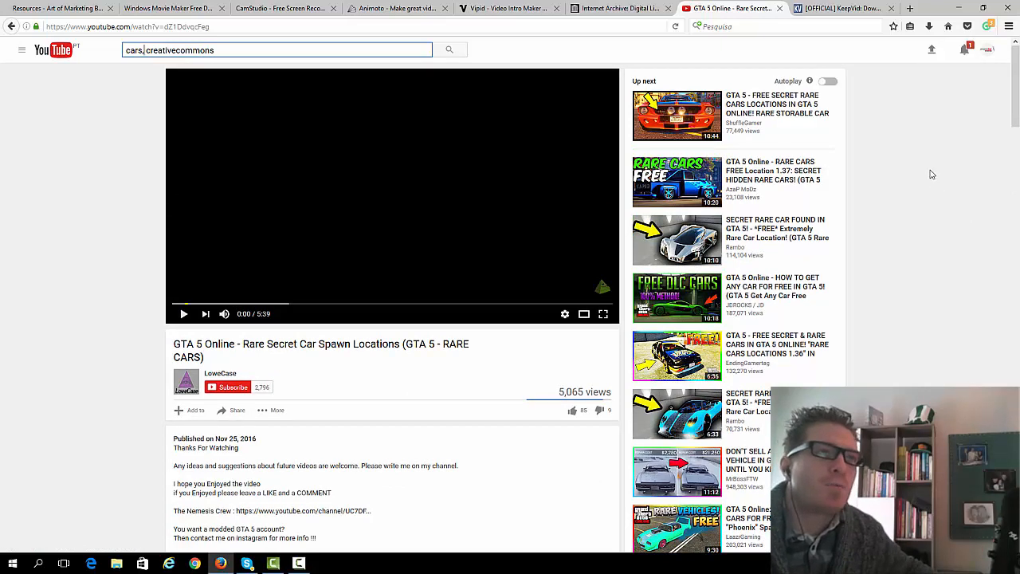
{"action": "mouse_move", "coordinate": [163, 128]}
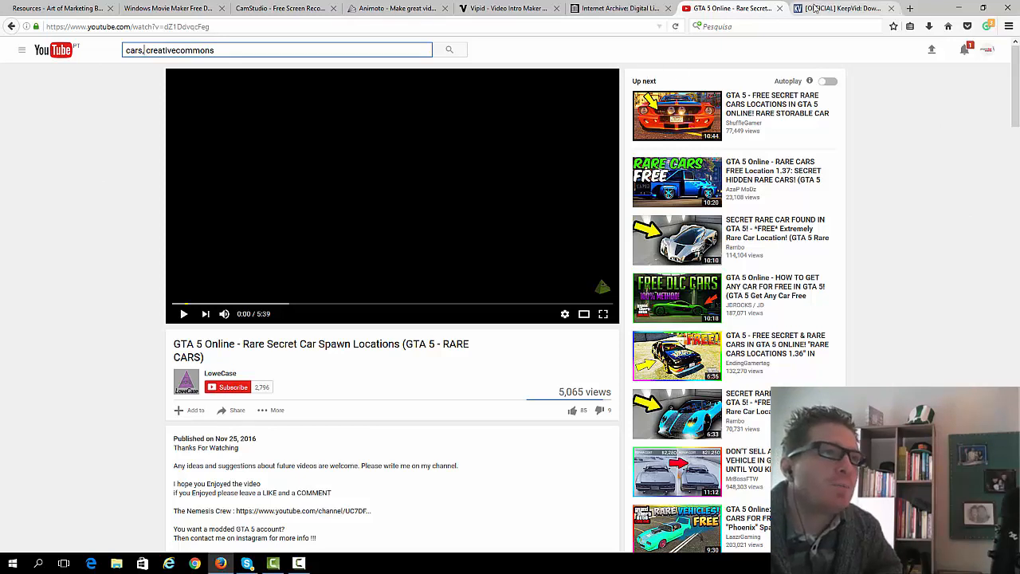
{"action": "left_click", "coordinate": [842, 8]}
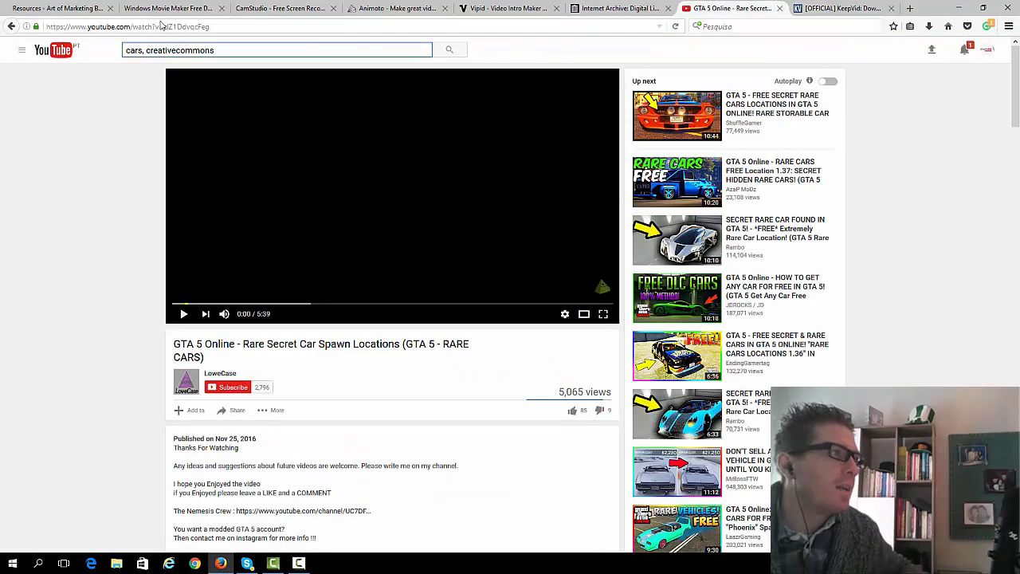
- Paste the YouTube video link into KeepVid and fetch its MP4, 3GP, WEBM and audio download options
{"action": "left_click", "coordinate": [128, 25]}
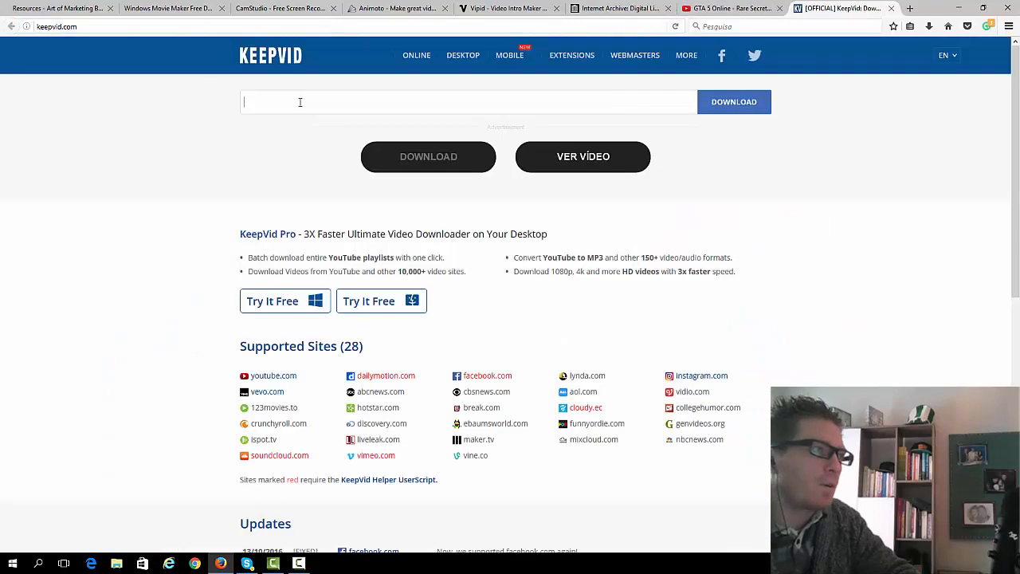
{"action": "left_click", "coordinate": [733, 102]}
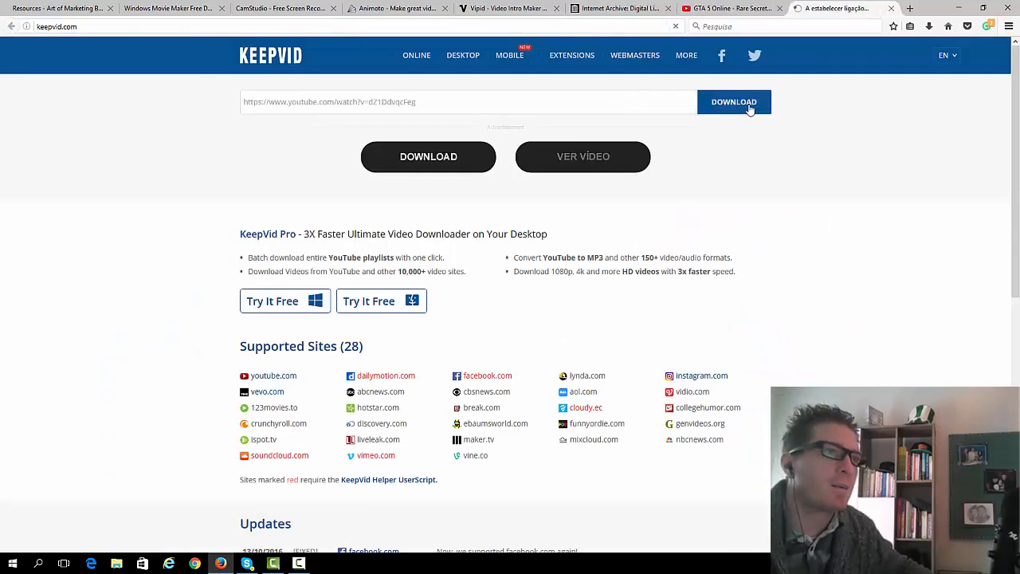
{"action": "left_click", "coordinate": [733, 102]}
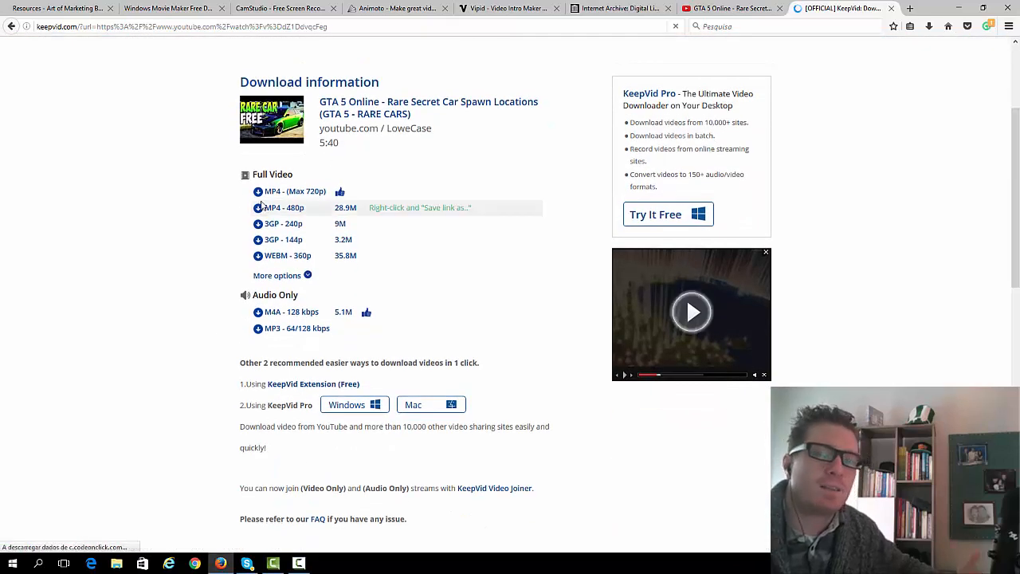
{"action": "mouse_move", "coordinate": [824, 164]}
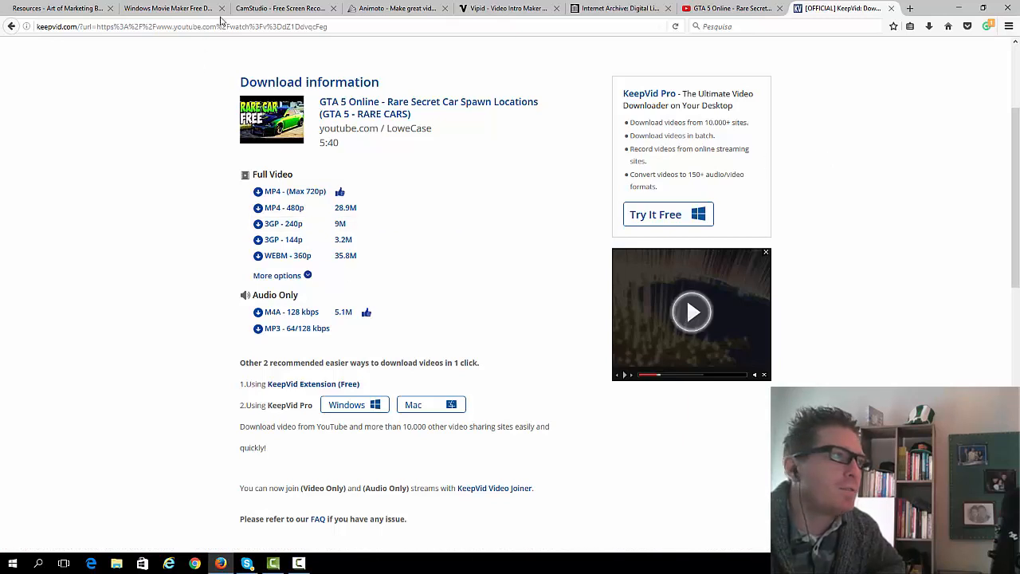
{"action": "mouse_move", "coordinate": [166, 8]}
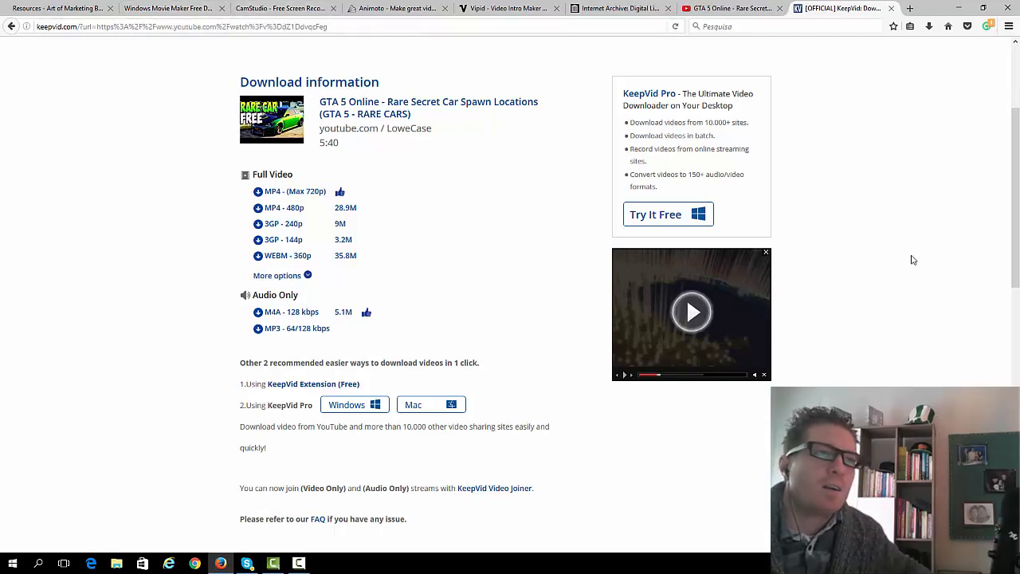
{"action": "mouse_move", "coordinate": [906, 258]}
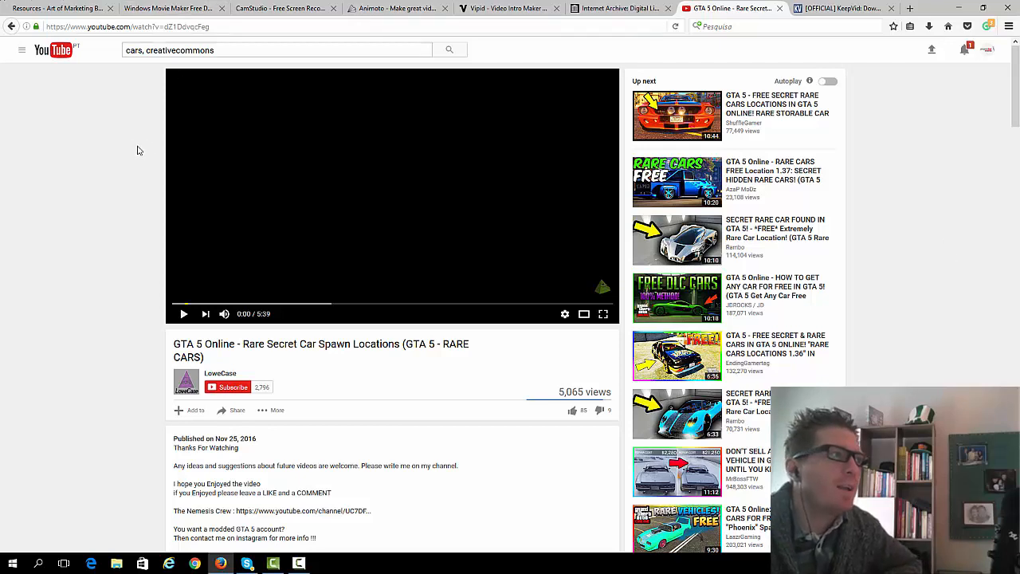
{"action": "mouse_move", "coordinate": [373, 190]}
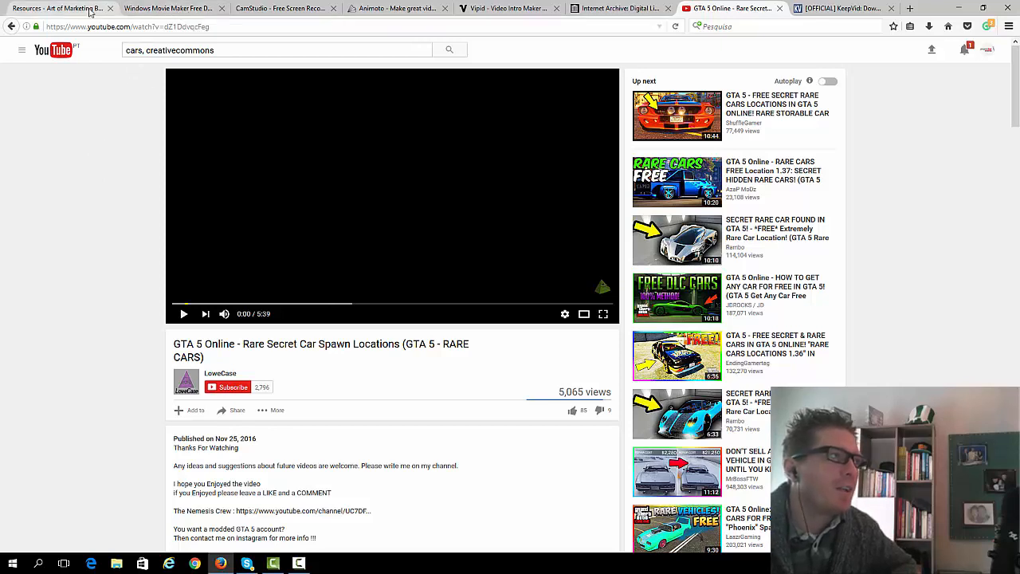
{"action": "mouse_move", "coordinate": [56, 8]}
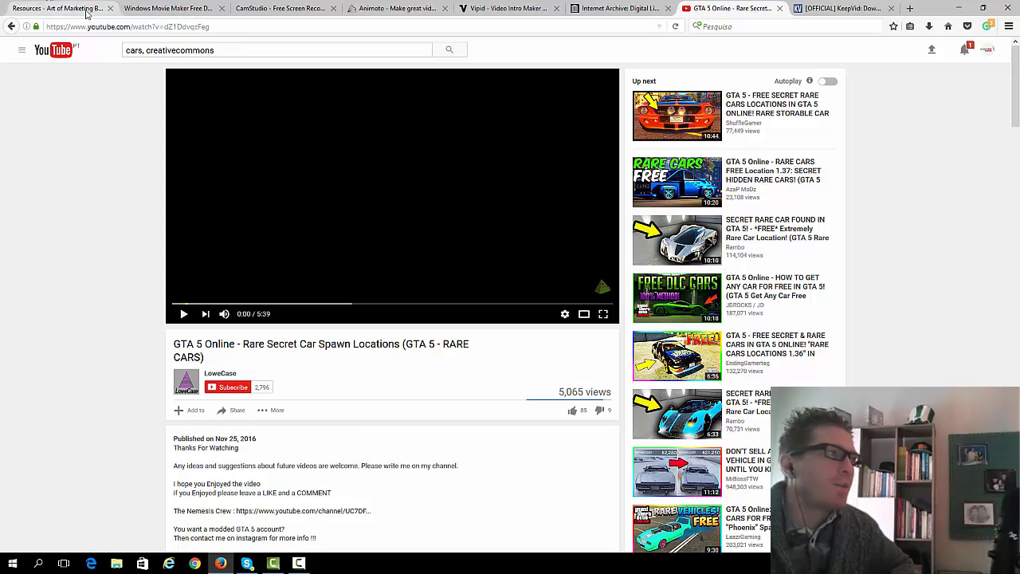
- Return to the Art of Marketing blog's Resources tab
{"action": "left_click", "coordinate": [55, 8]}
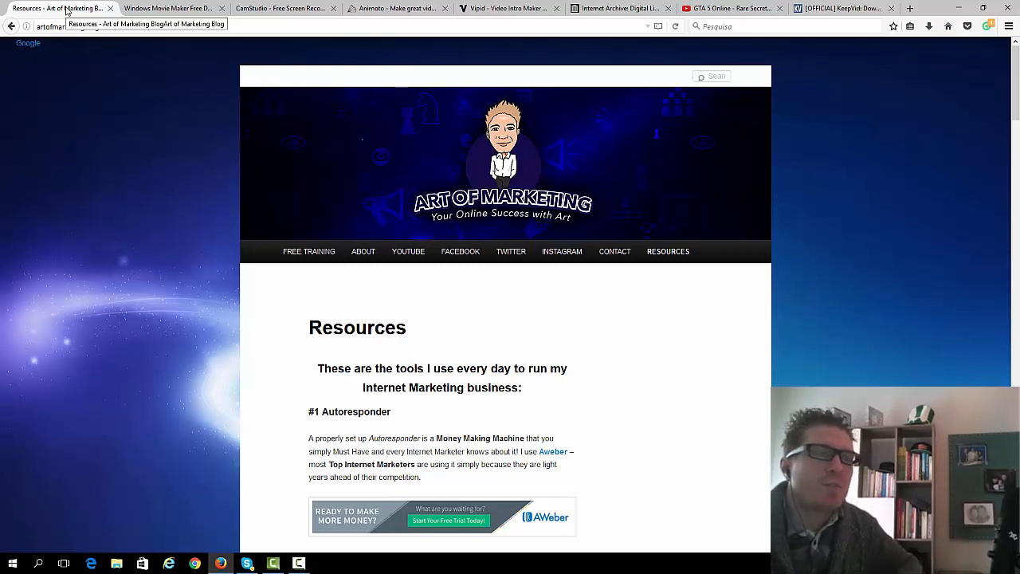
{"action": "mouse_move", "coordinate": [104, 55]}
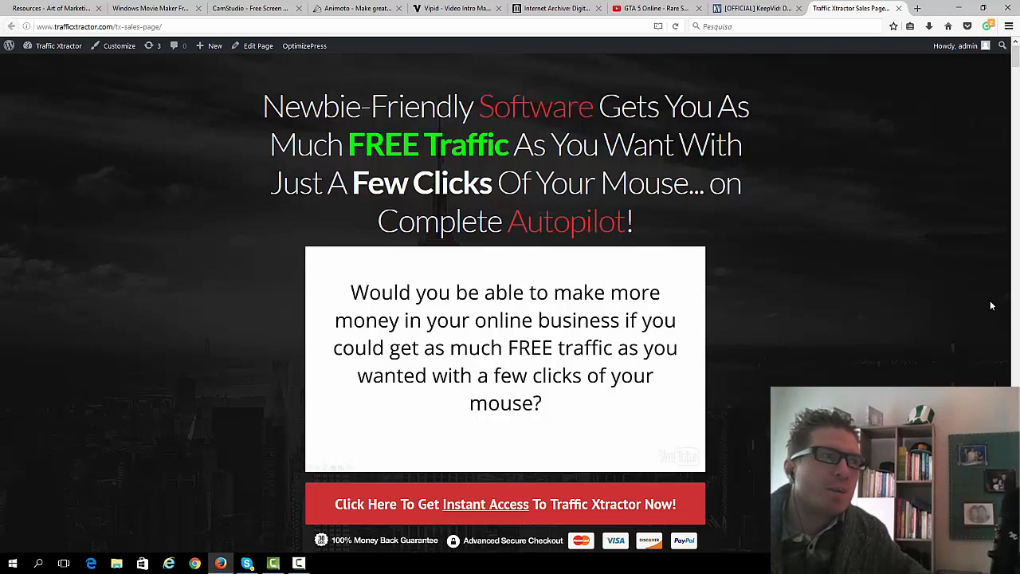
{"action": "mouse_move", "coordinate": [970, 306]}
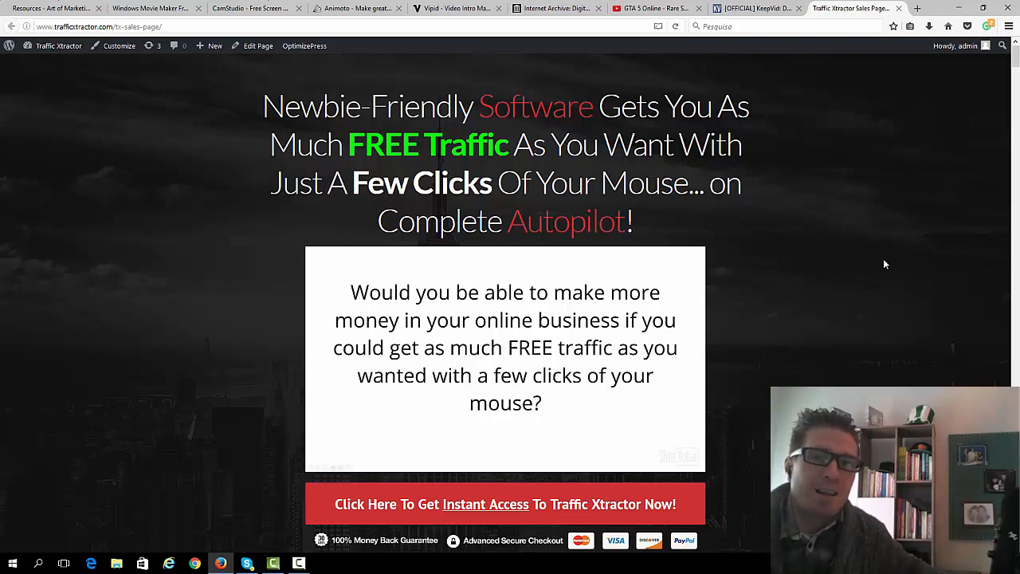
{"action": "mouse_move", "coordinate": [880, 265]}
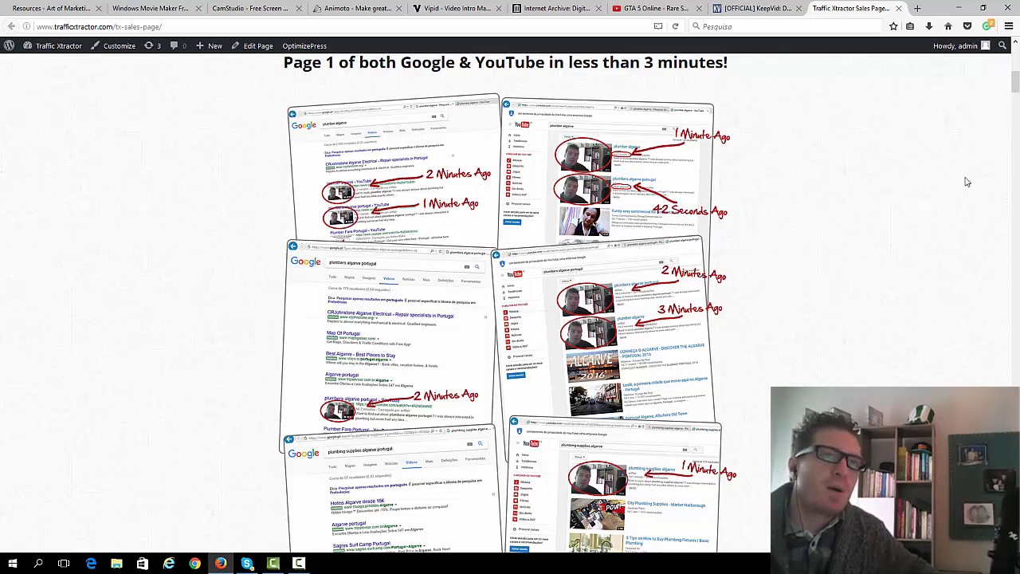
{"action": "scroll", "scroll_direction": "down", "scroll_amount": 3}
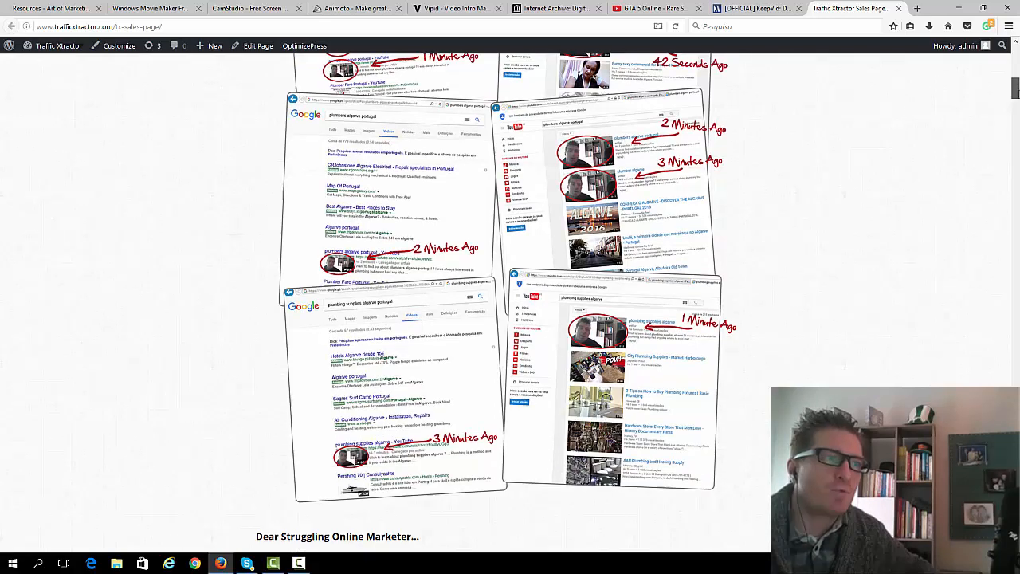
{"action": "scroll", "scroll_direction": "down", "scroll_amount": 3}
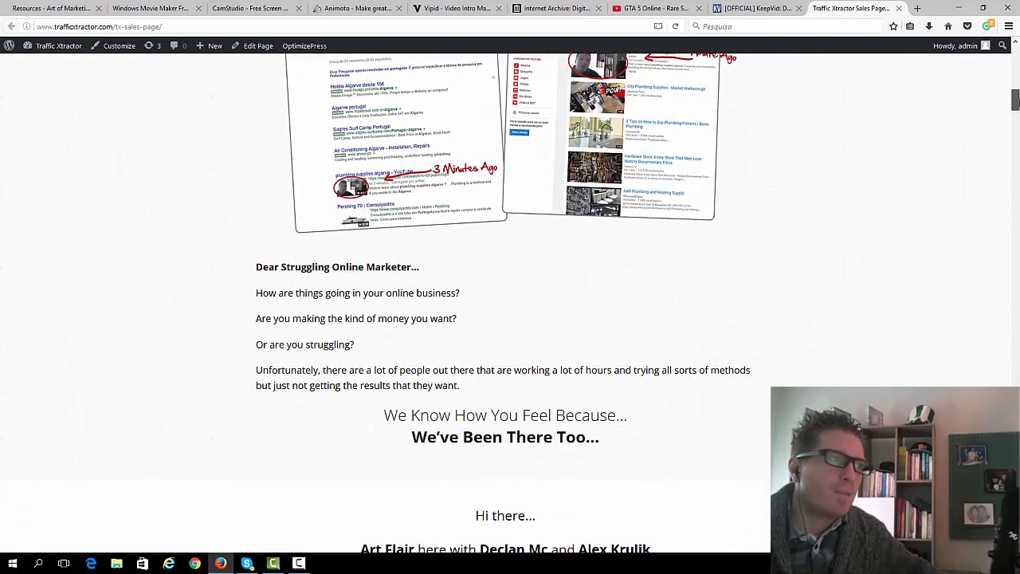
{"action": "scroll", "scroll_direction": "down", "scroll_amount": 3}
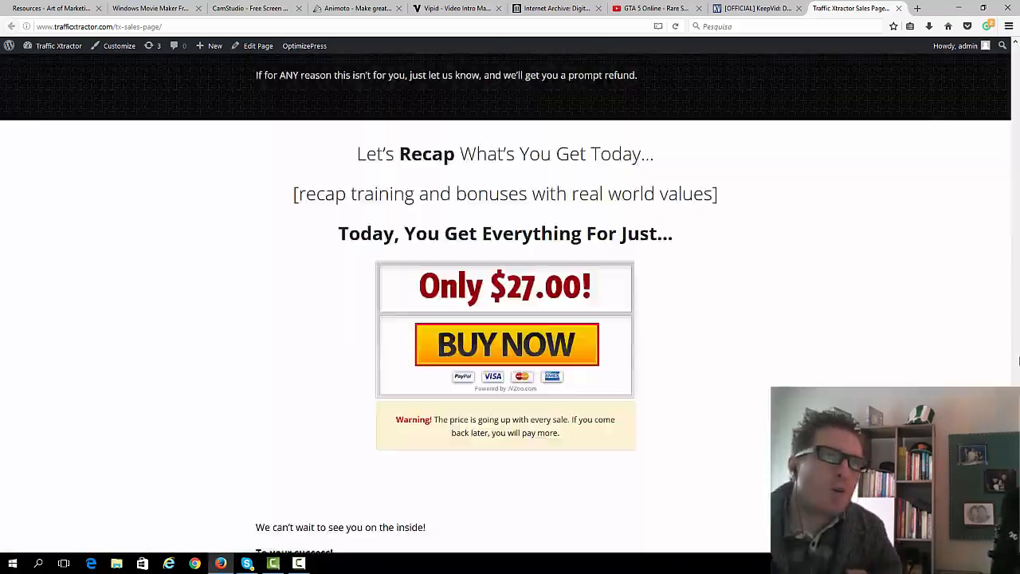
{"action": "scroll", "scroll_direction": "up", "scroll_amount": 3}
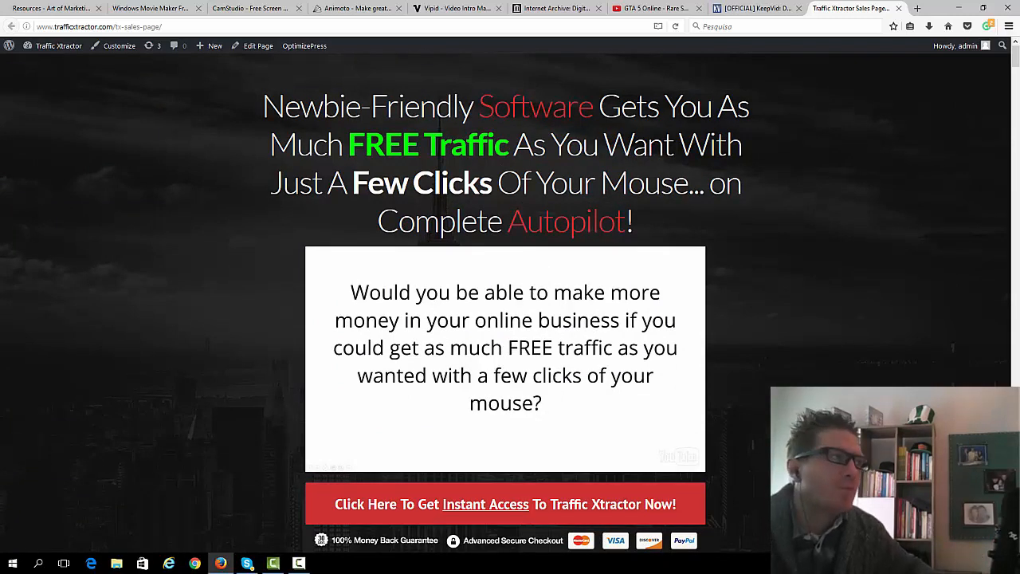
{"action": "mouse_move", "coordinate": [109, 412]}
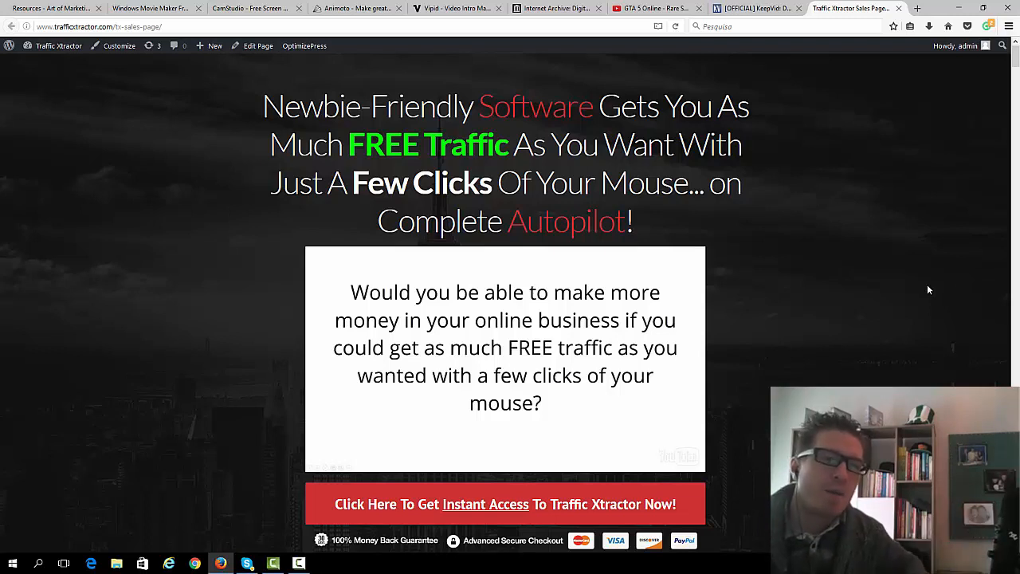
{"action": "mouse_move", "coordinate": [960, 325]}
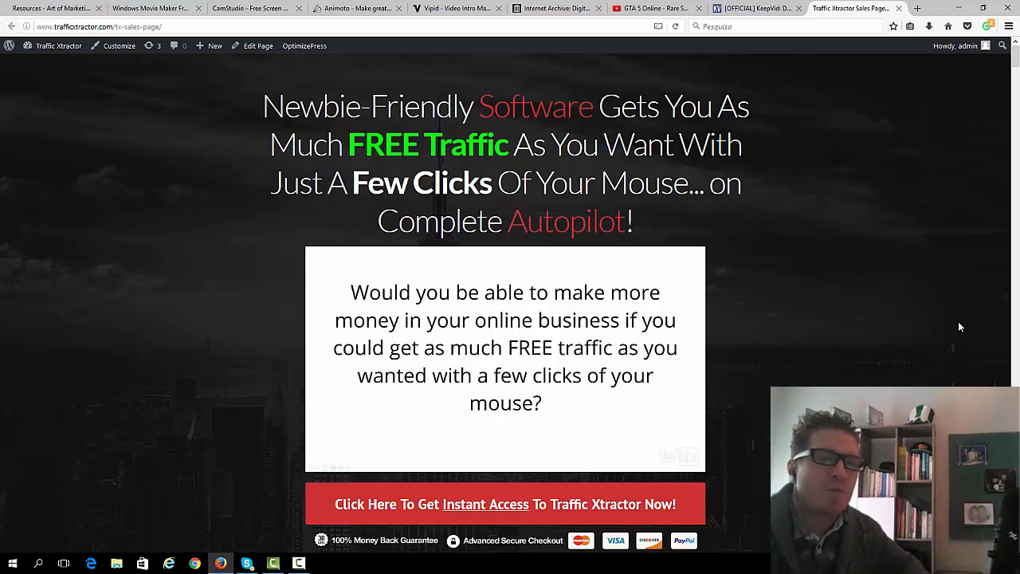